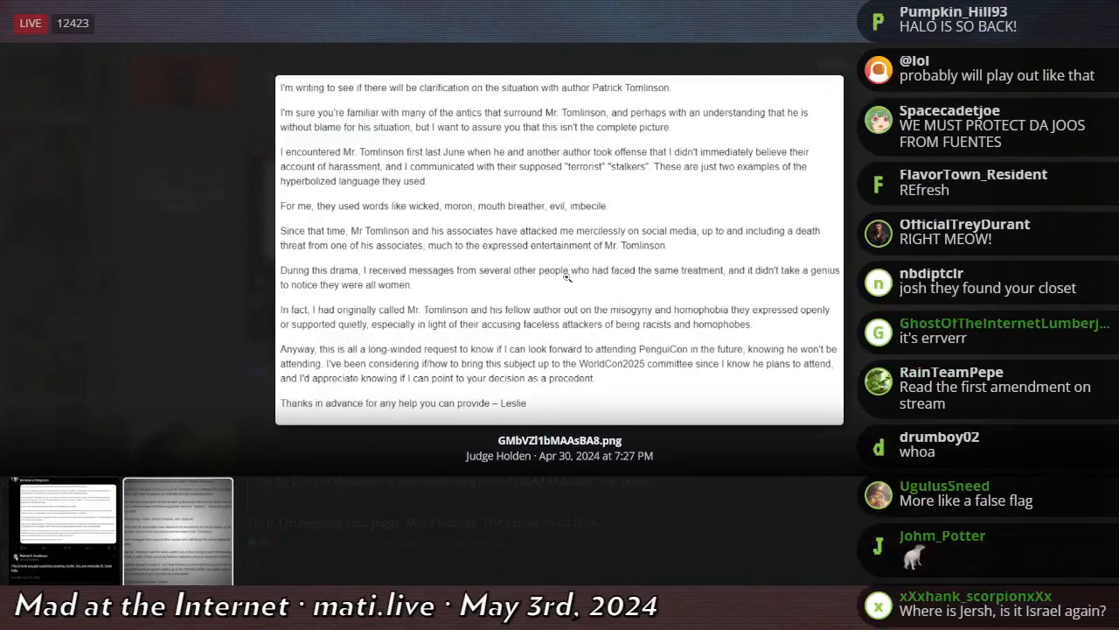
# Step: Read down the enlarged letter screenshot, view the tweet reply screenshot, then return to the letter
pyautogui.scroll(-3)
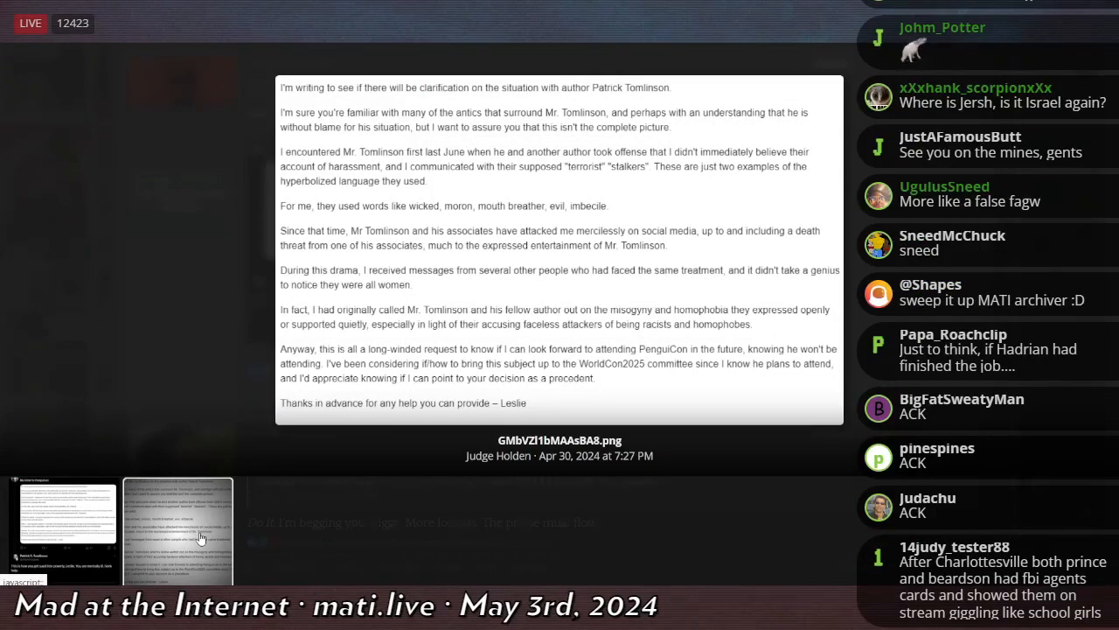
pyautogui.scroll(-3)
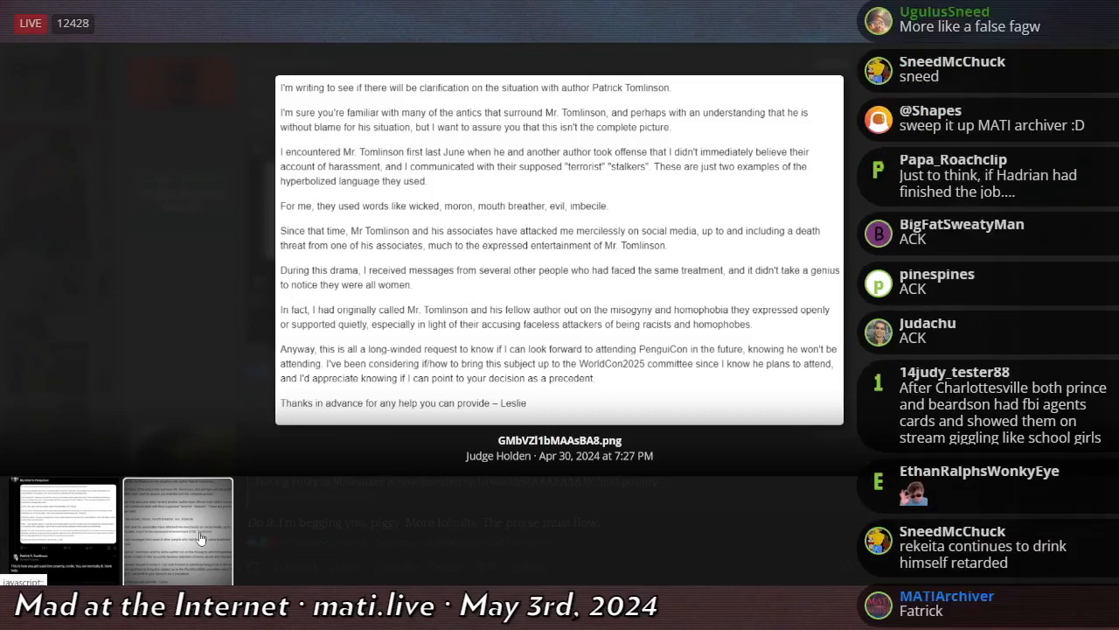
pyautogui.scroll(-3)
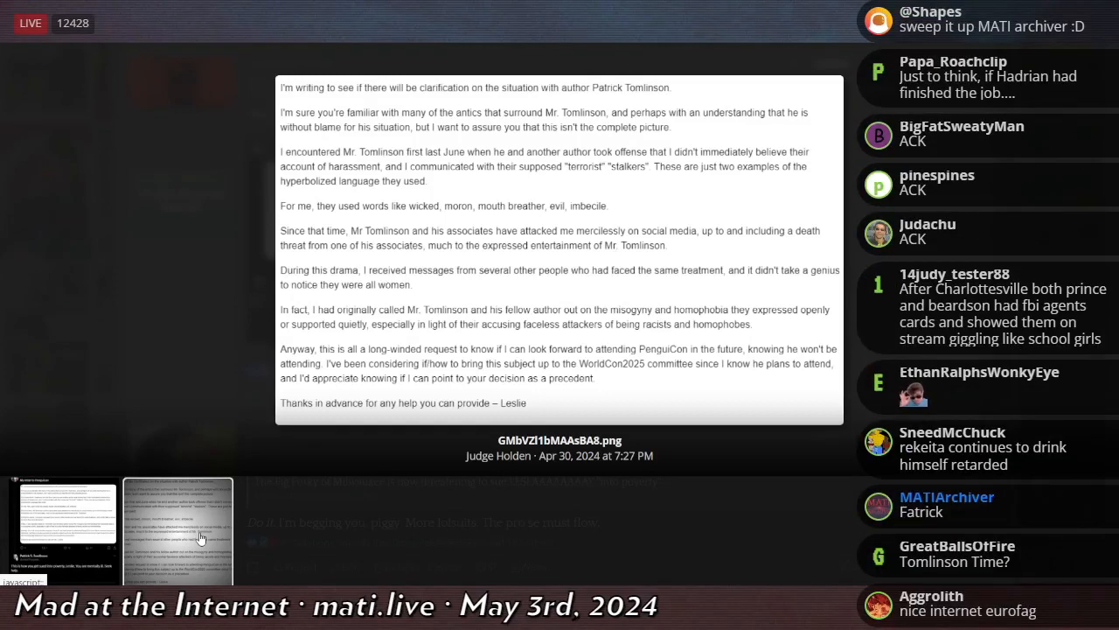
pyautogui.scroll(-3)
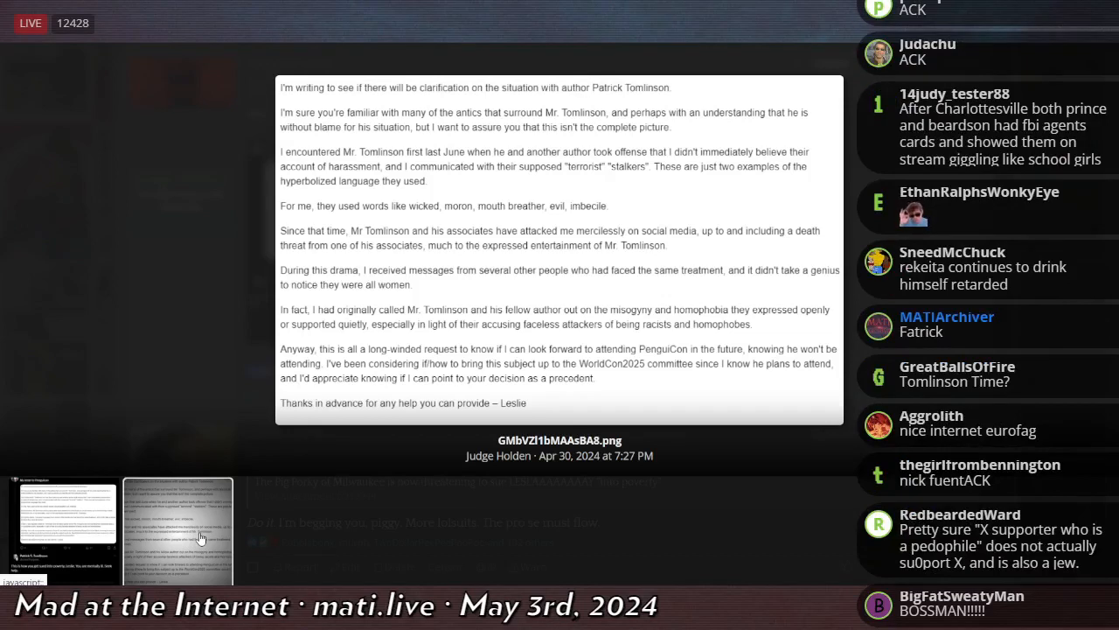
pyautogui.scroll(-3)
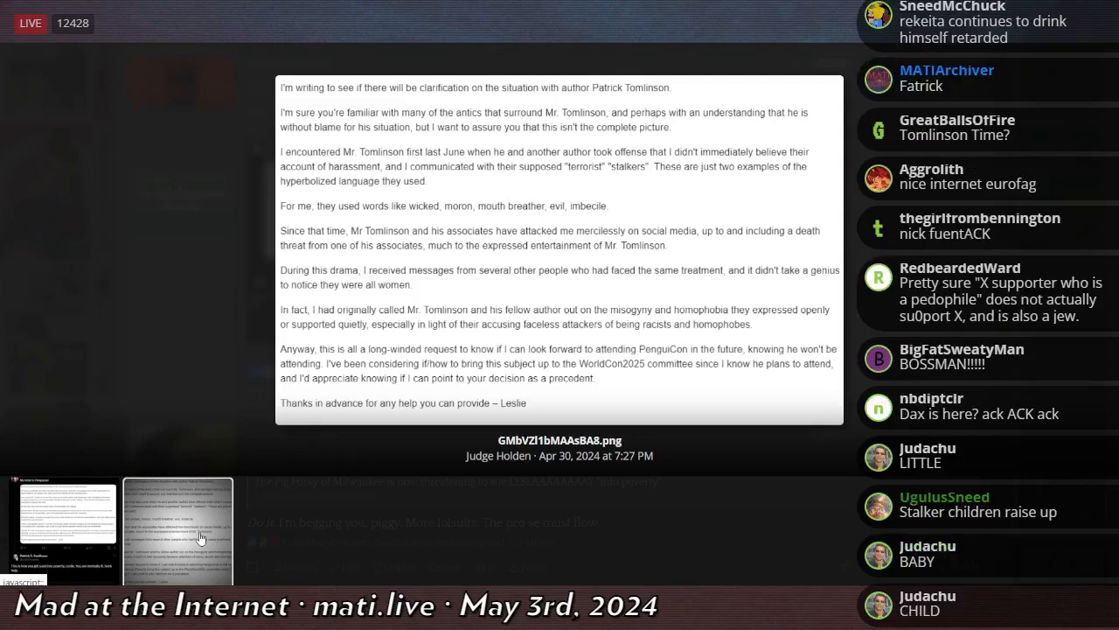
pyautogui.scroll(3)
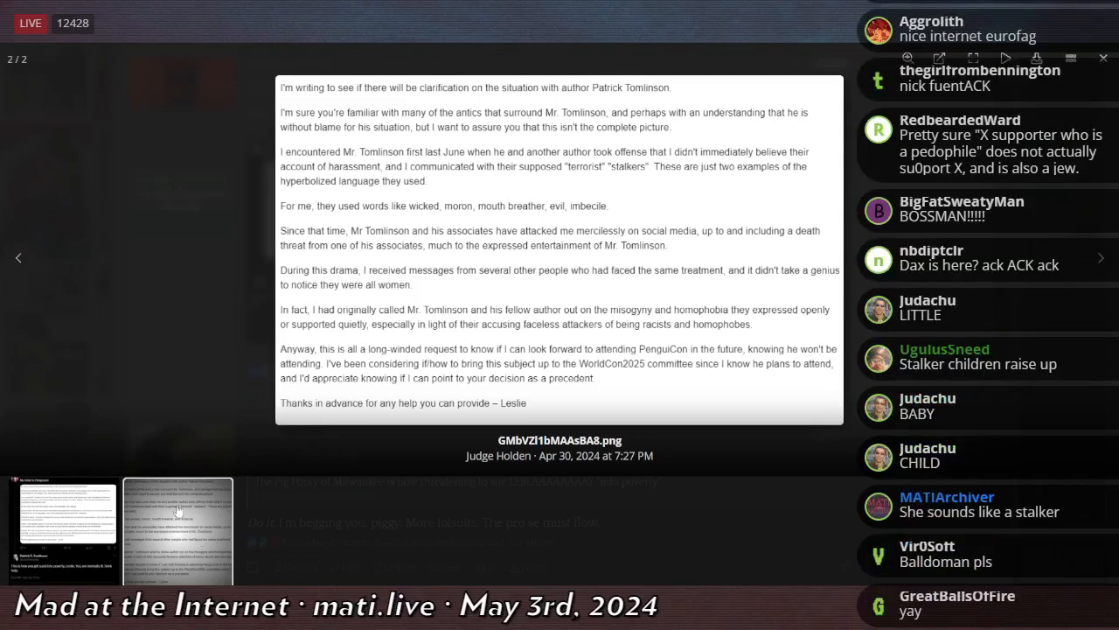
pyautogui.click(17, 257)
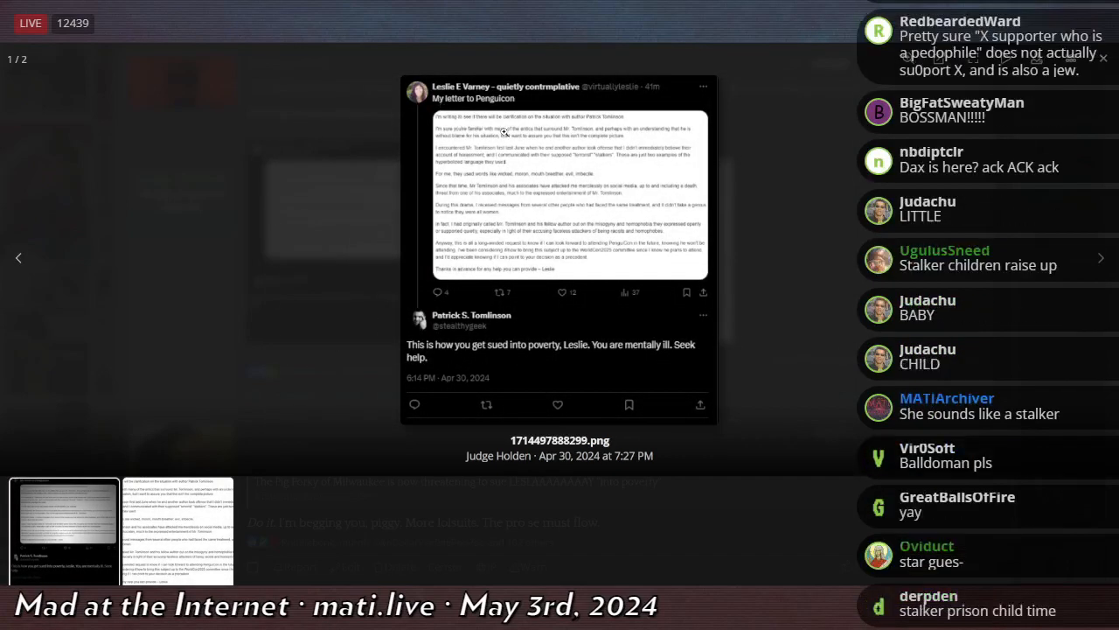
pyautogui.click(179, 534)
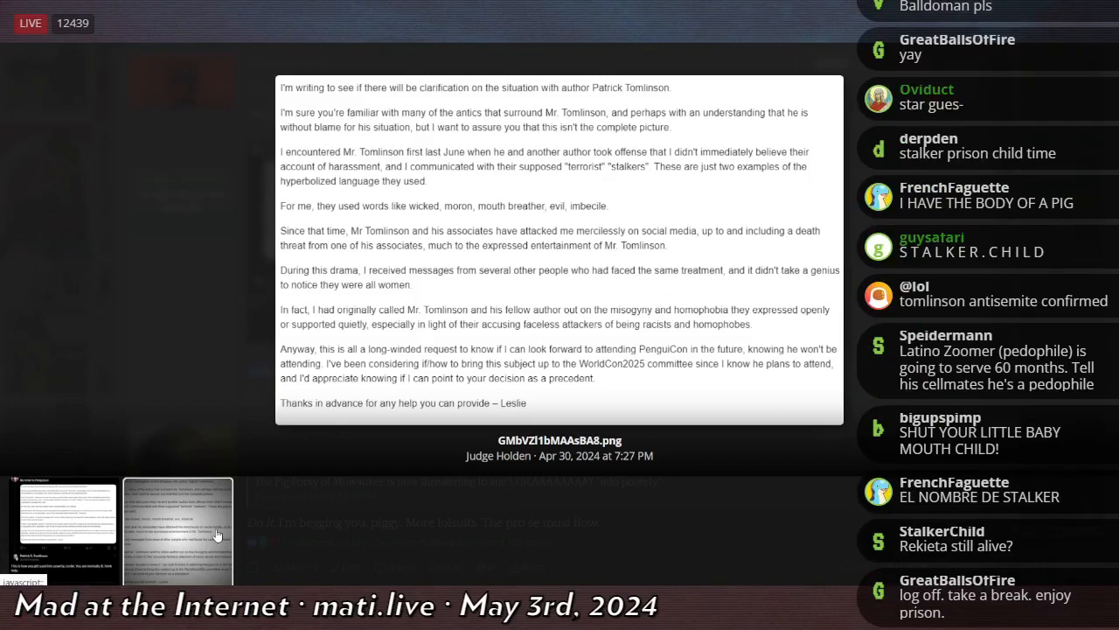
# Step: Scroll through the letter screenshot while commenting on its contents
pyautogui.scroll(-3)
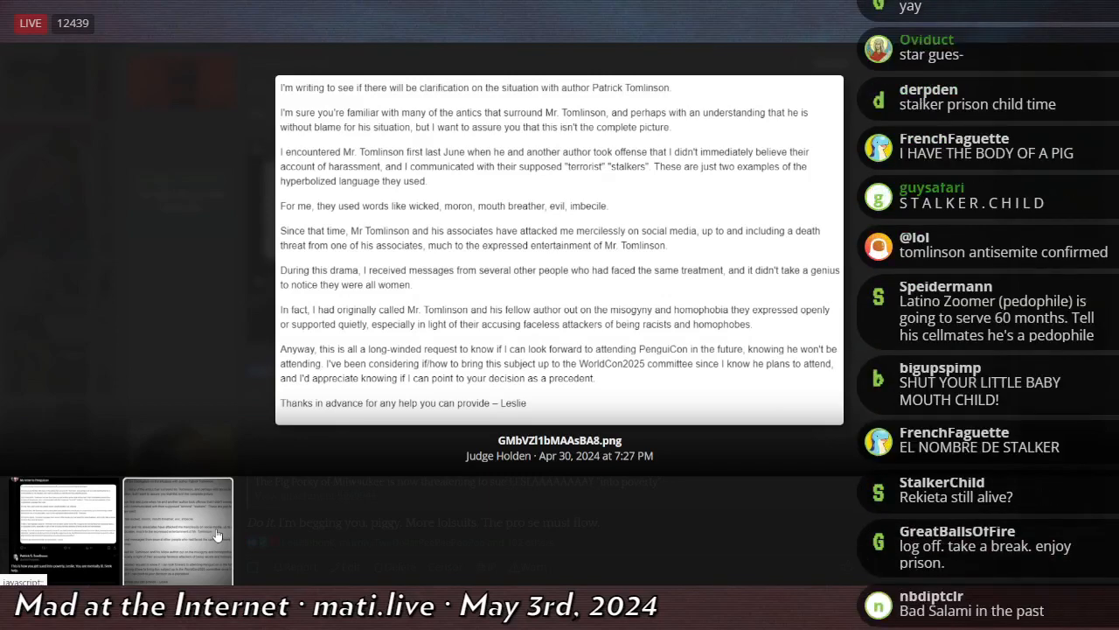
pyautogui.scroll(-3)
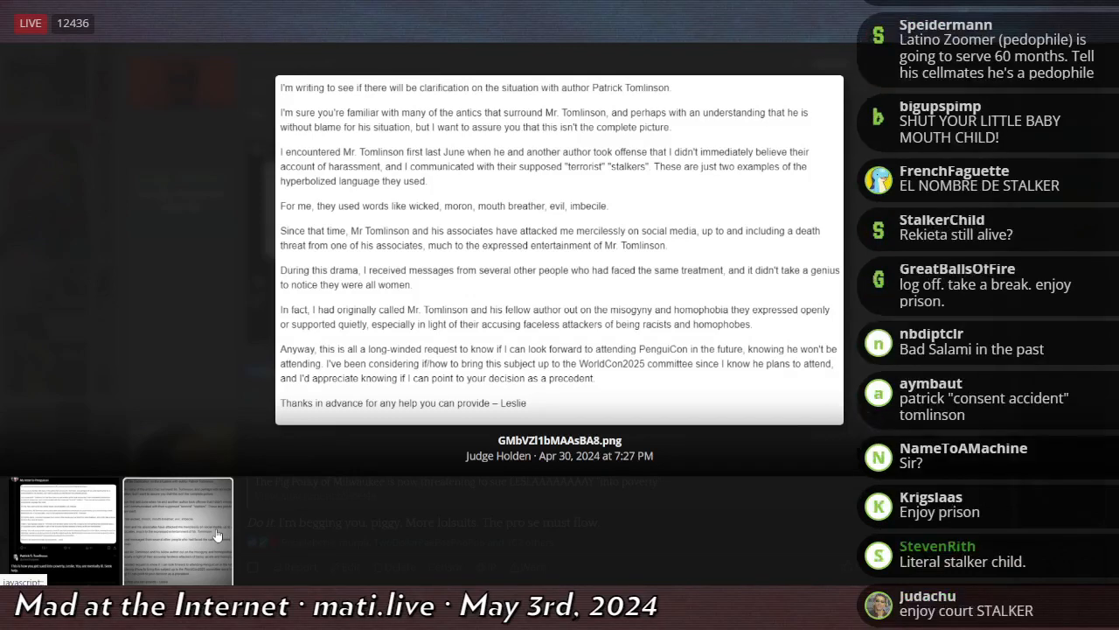
pyautogui.scroll(3)
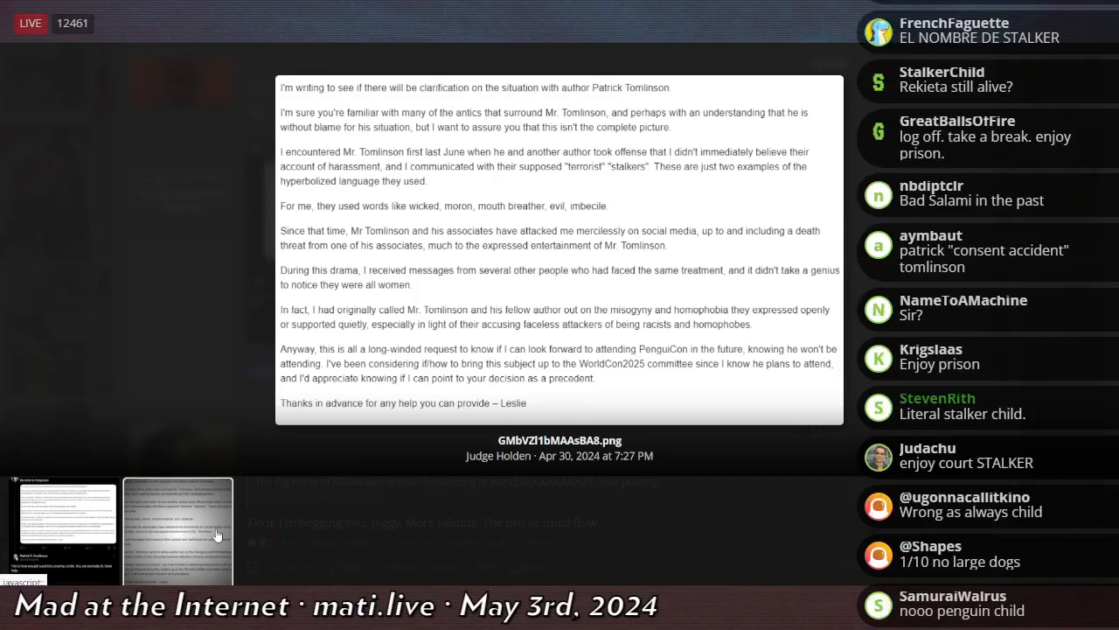
pyautogui.scroll(-3)
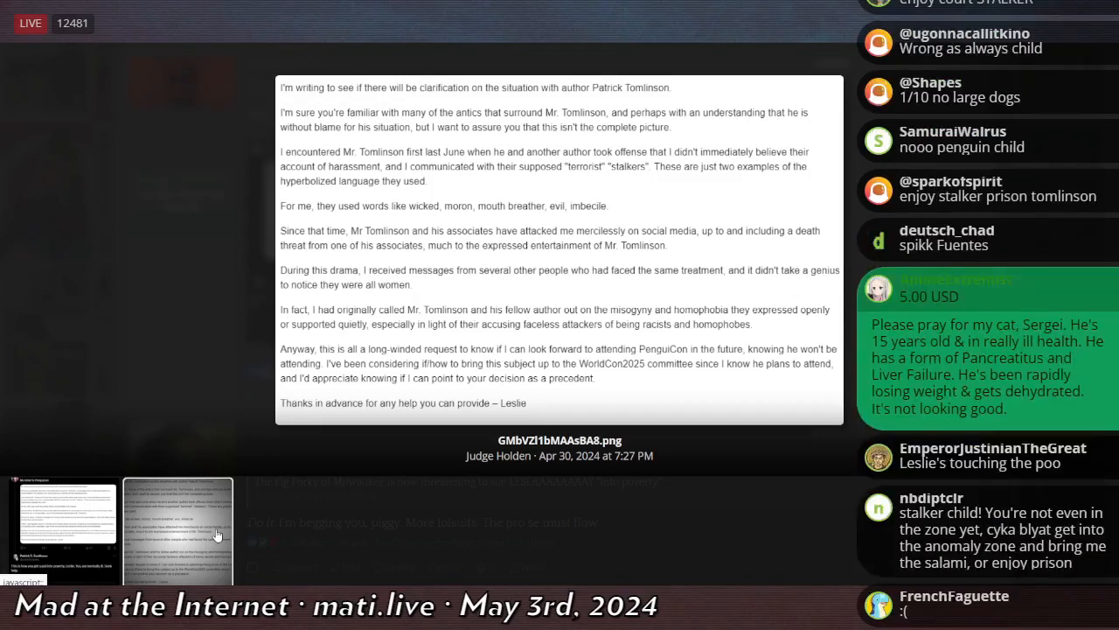
pyautogui.scroll(-3)
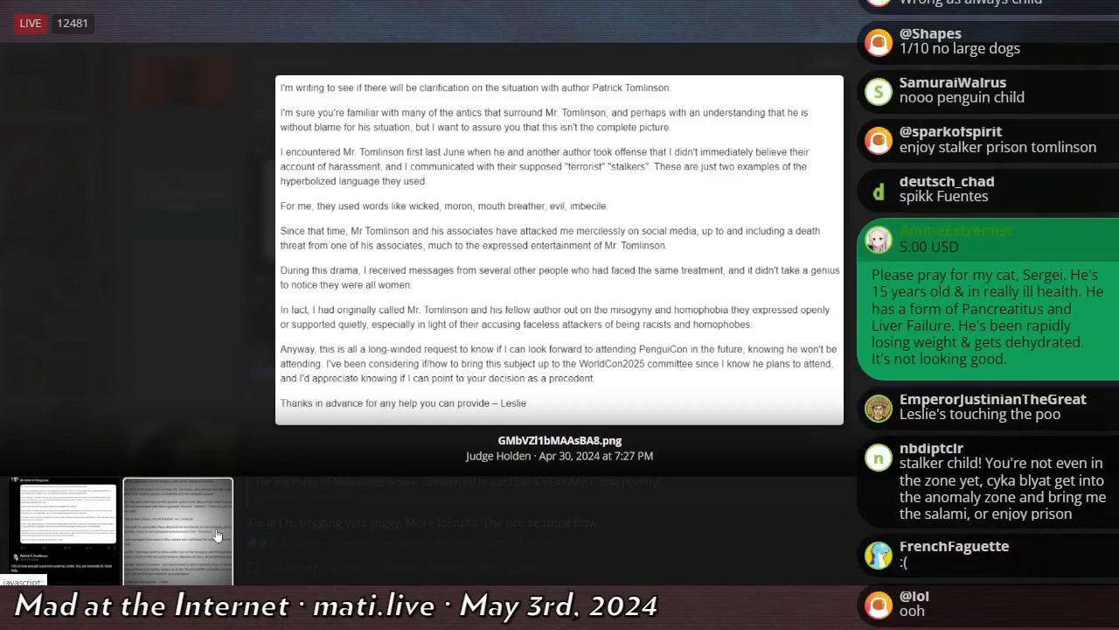
pyautogui.scroll(-3)
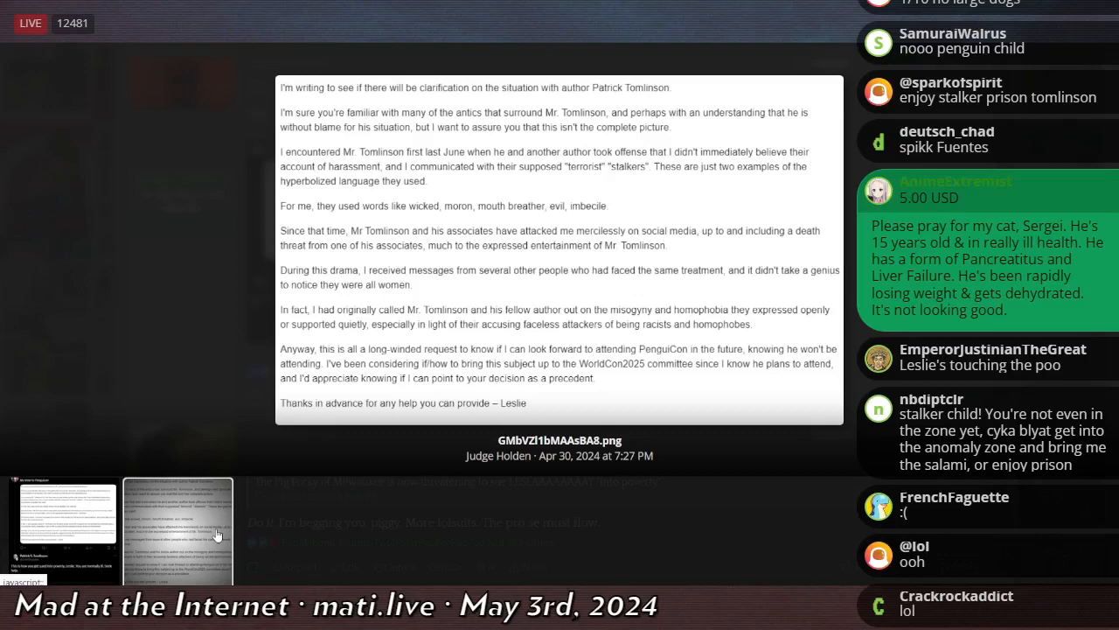
pyautogui.scroll(-3)
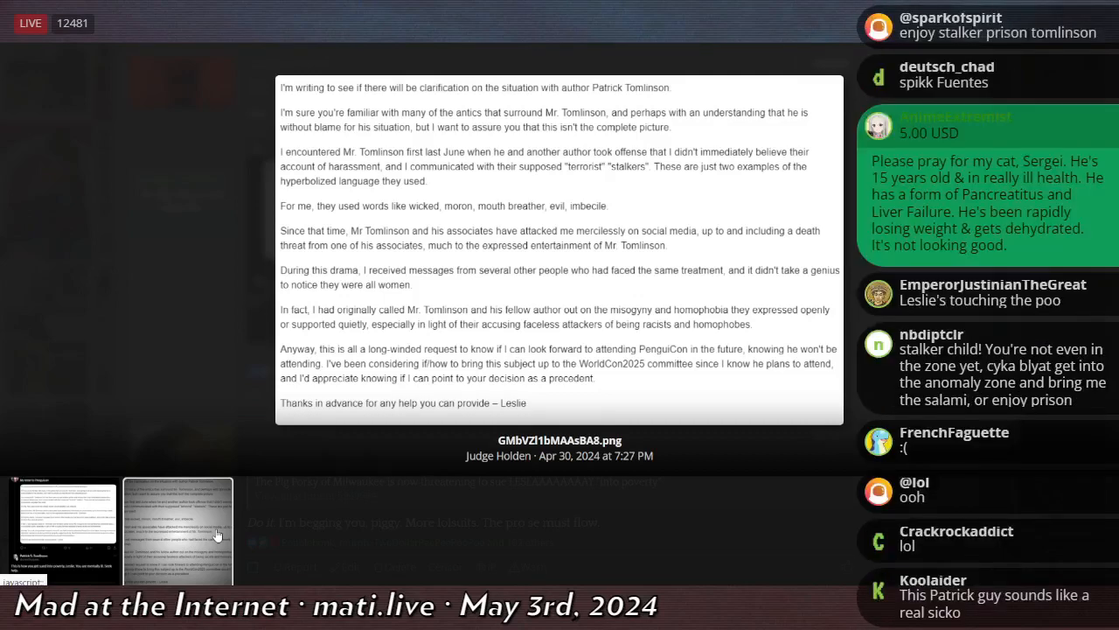
pyautogui.scroll(3)
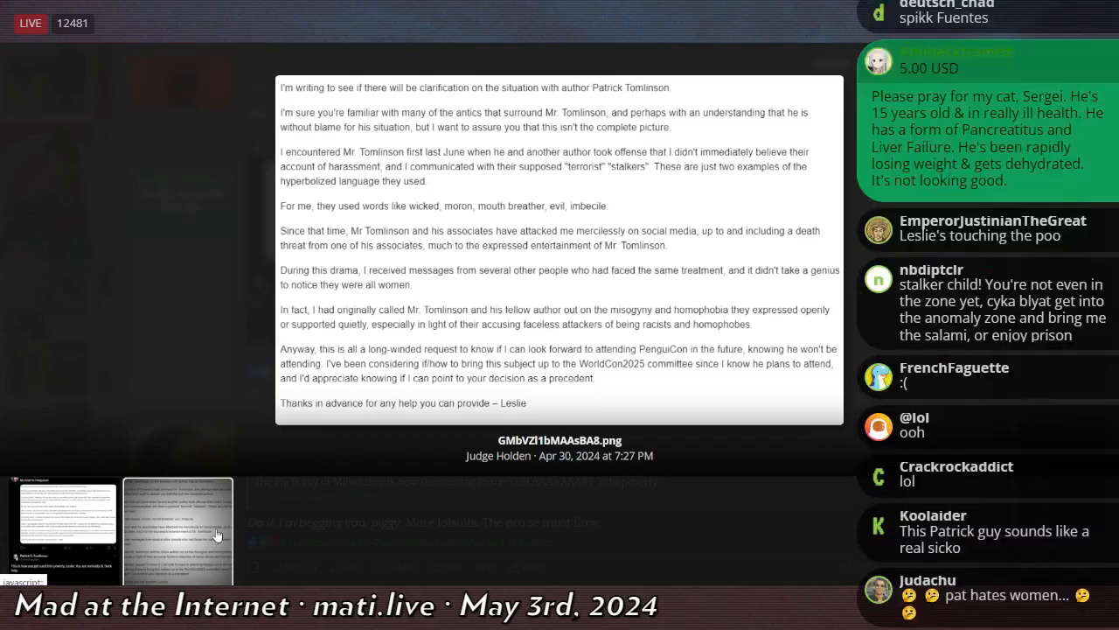
pyautogui.scroll(-3)
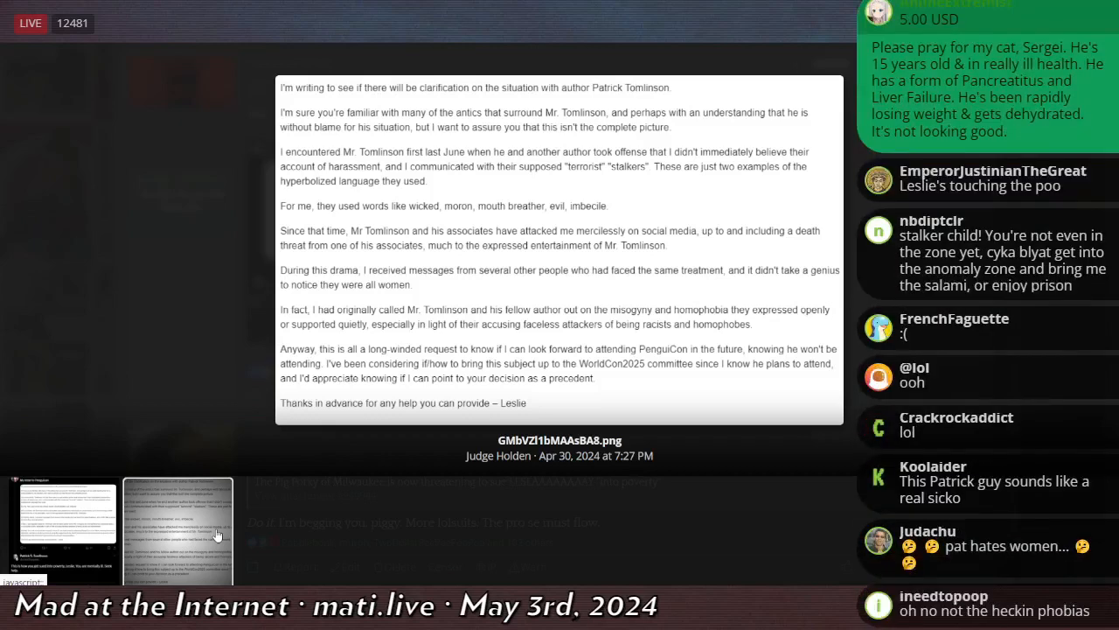
pyautogui.scroll(-3)
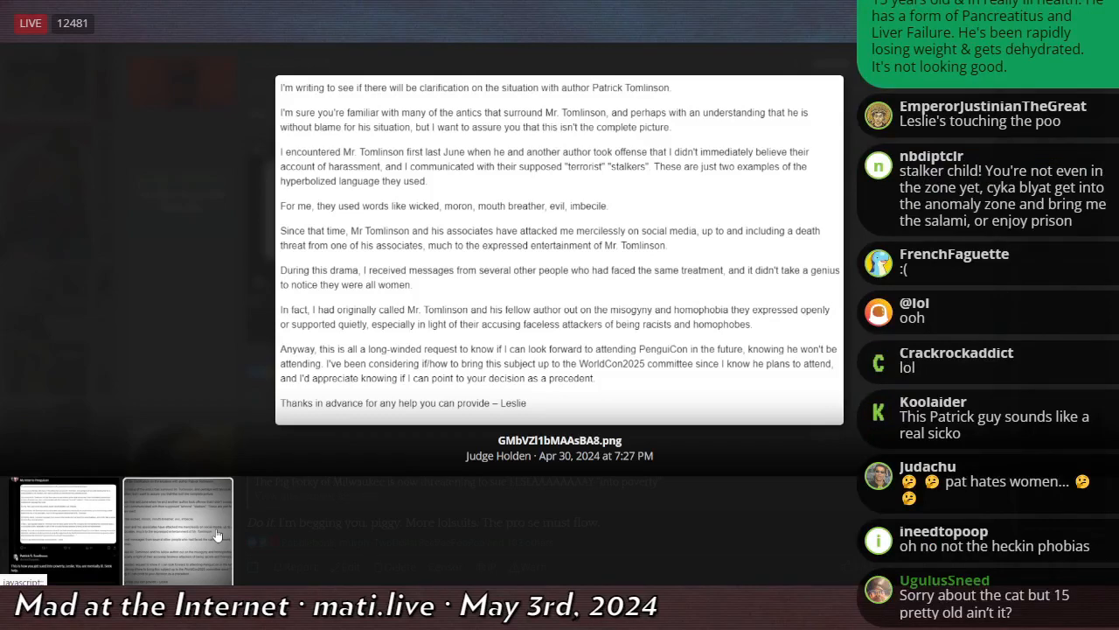
pyautogui.scroll(-3)
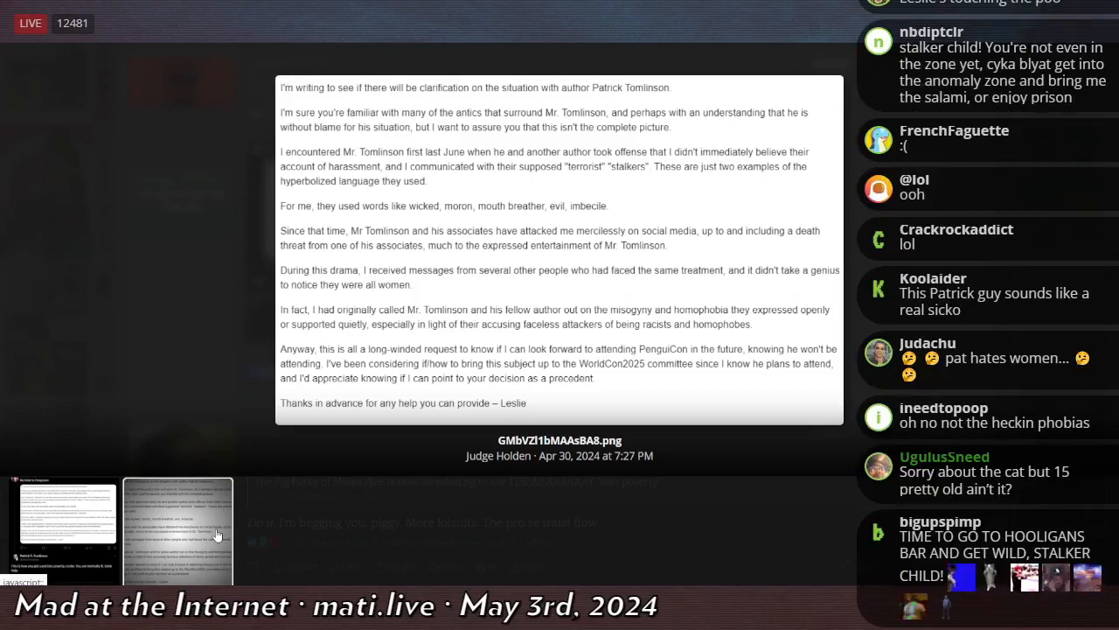
pyautogui.scroll(-3)
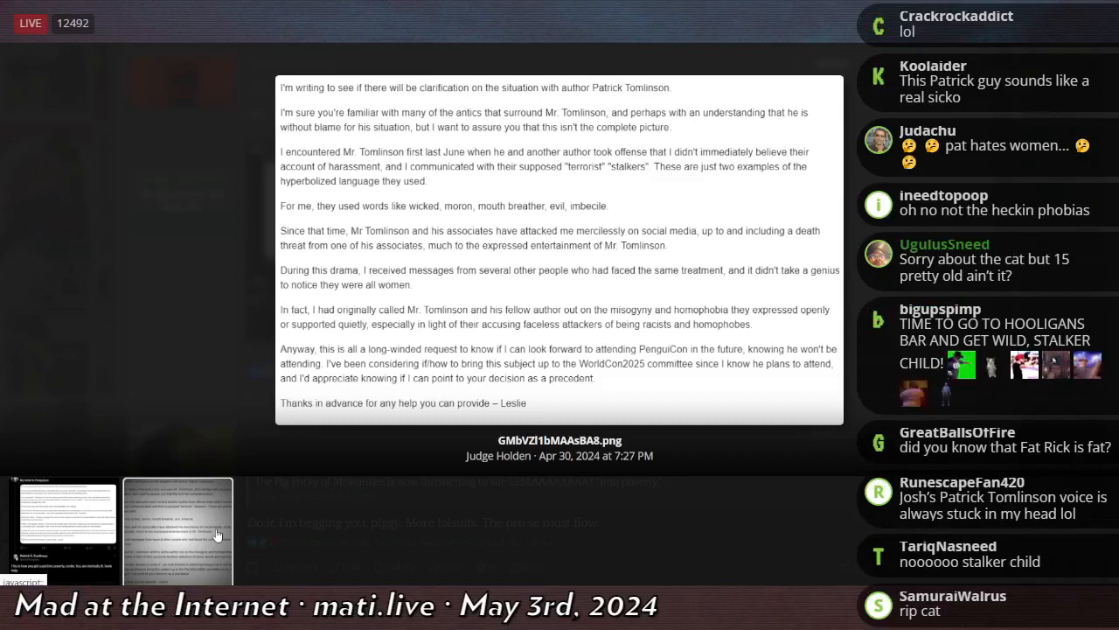
pyautogui.scroll(3)
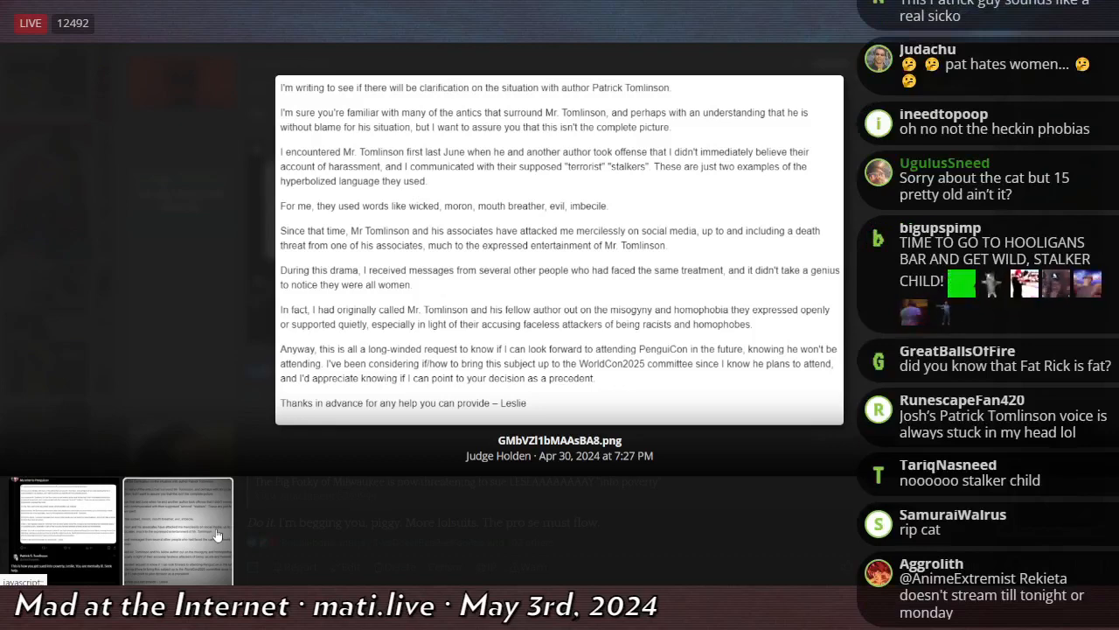
pyautogui.scroll(-3)
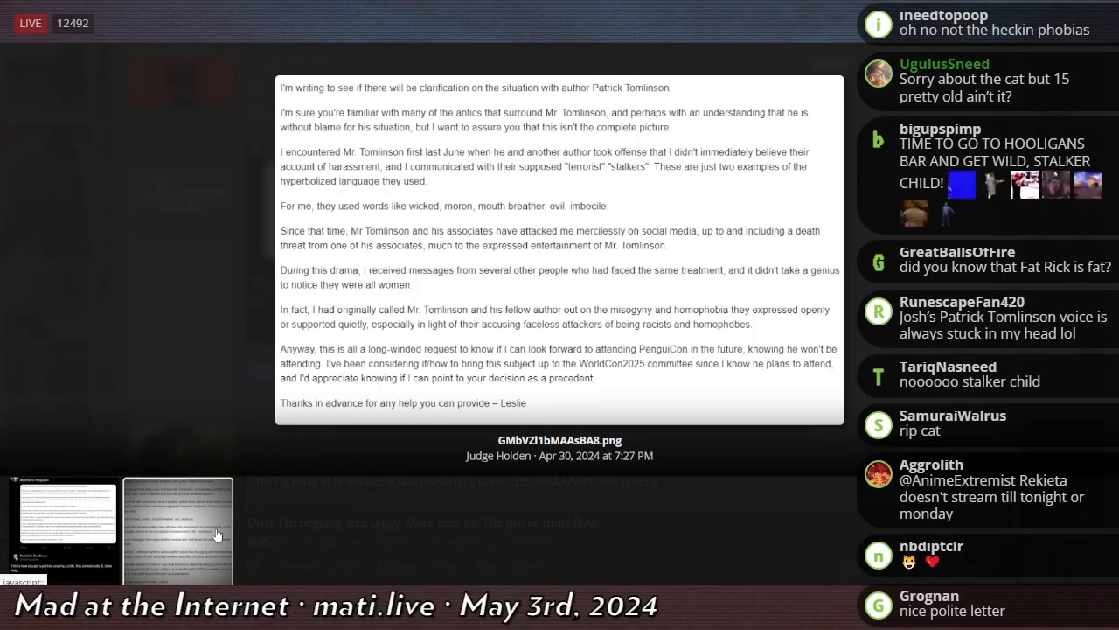
pyautogui.scroll(-3)
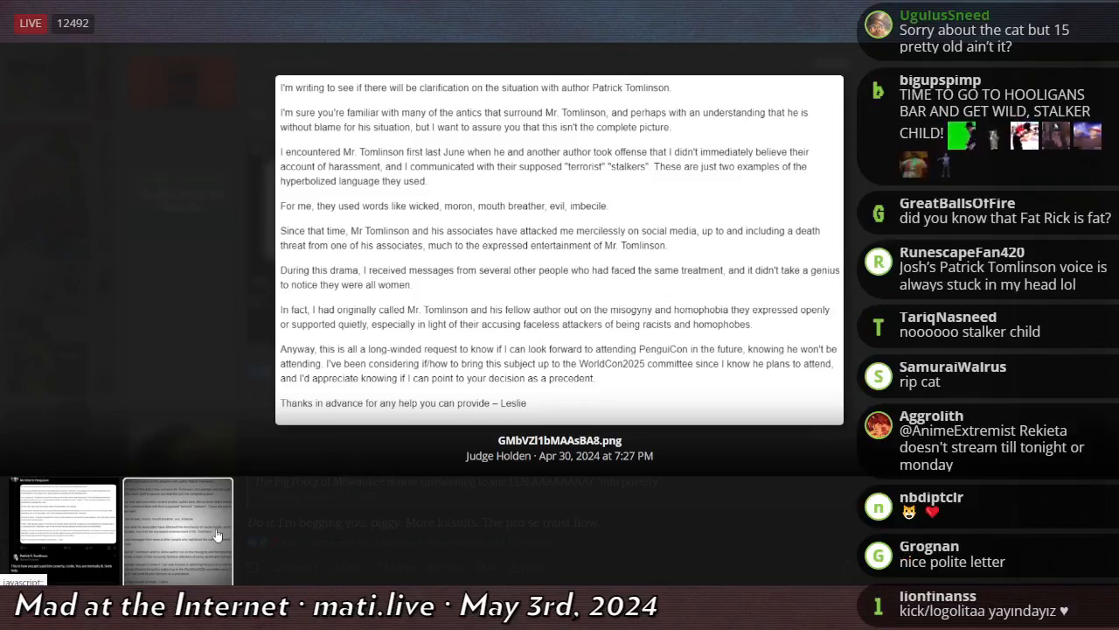
pyautogui.scroll(-3)
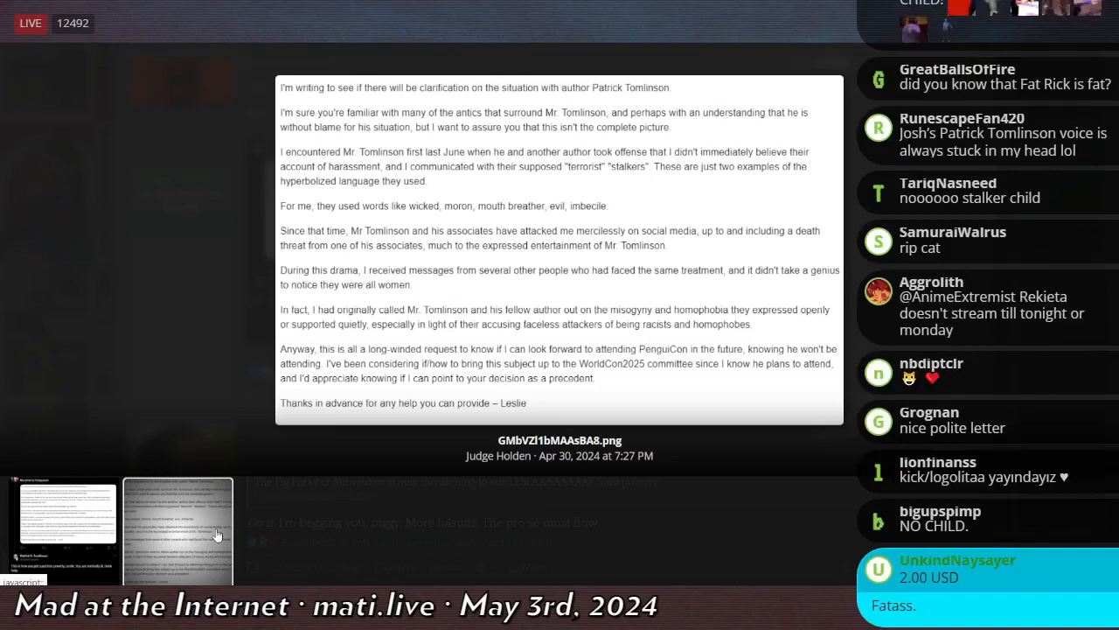
pyautogui.scroll(3)
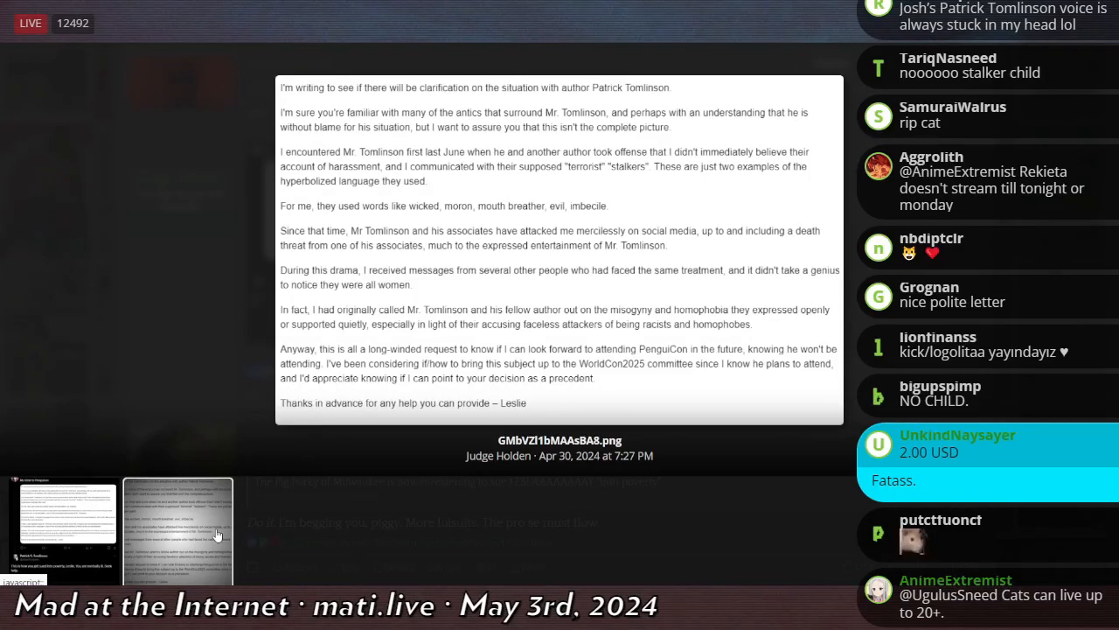
pyautogui.scroll(-3)
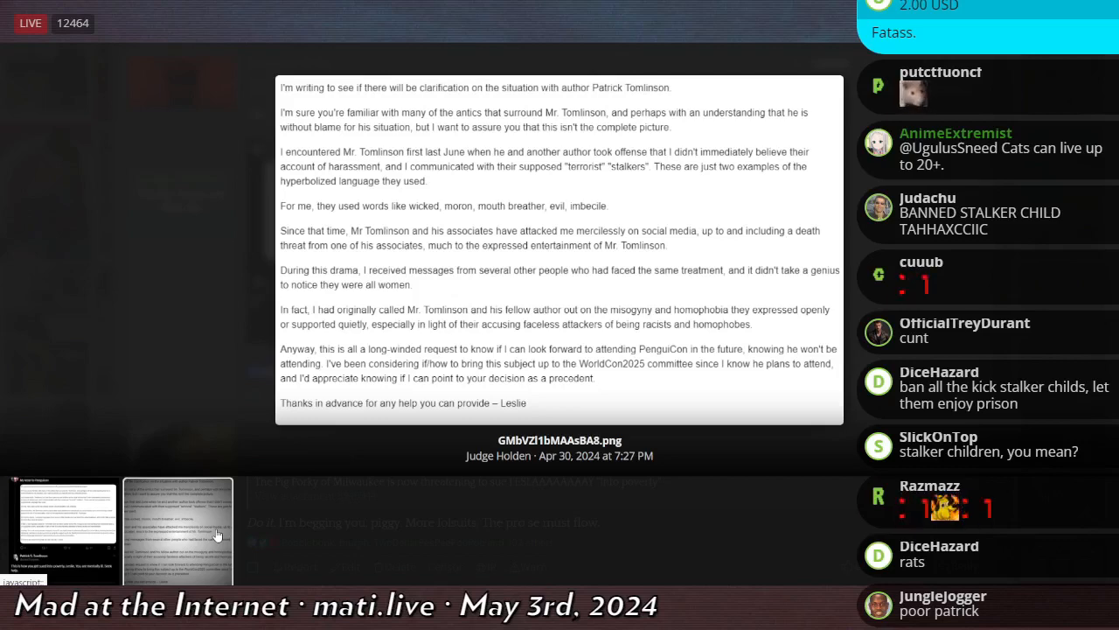
# Step: Continue down the thread posts about Tomlinson threatening to sue
pyautogui.scroll(-3)
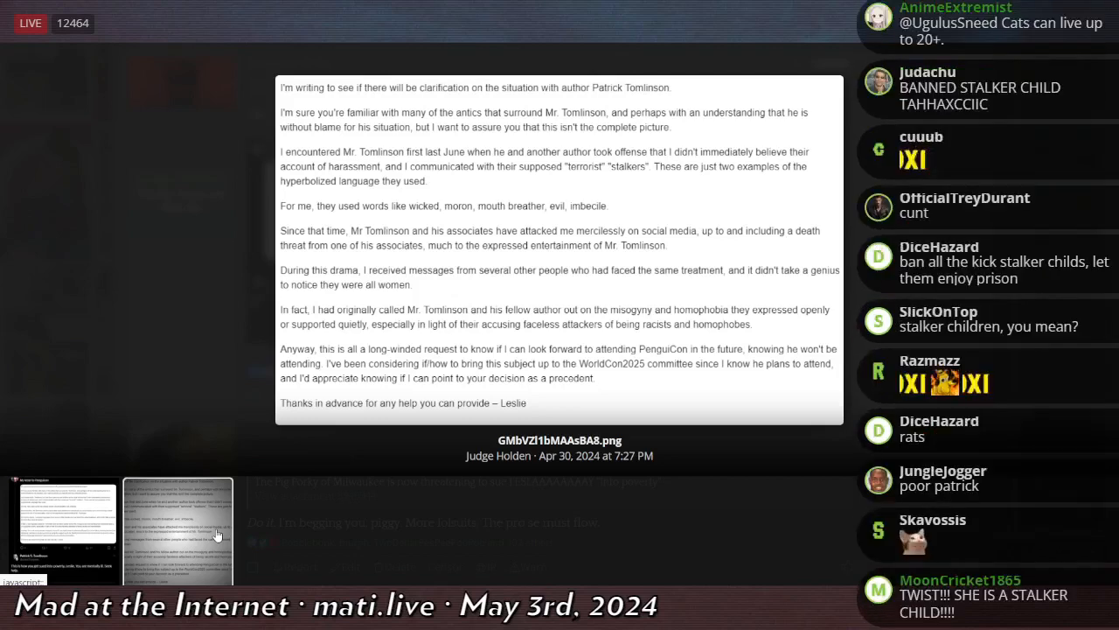
pyautogui.scroll(-3)
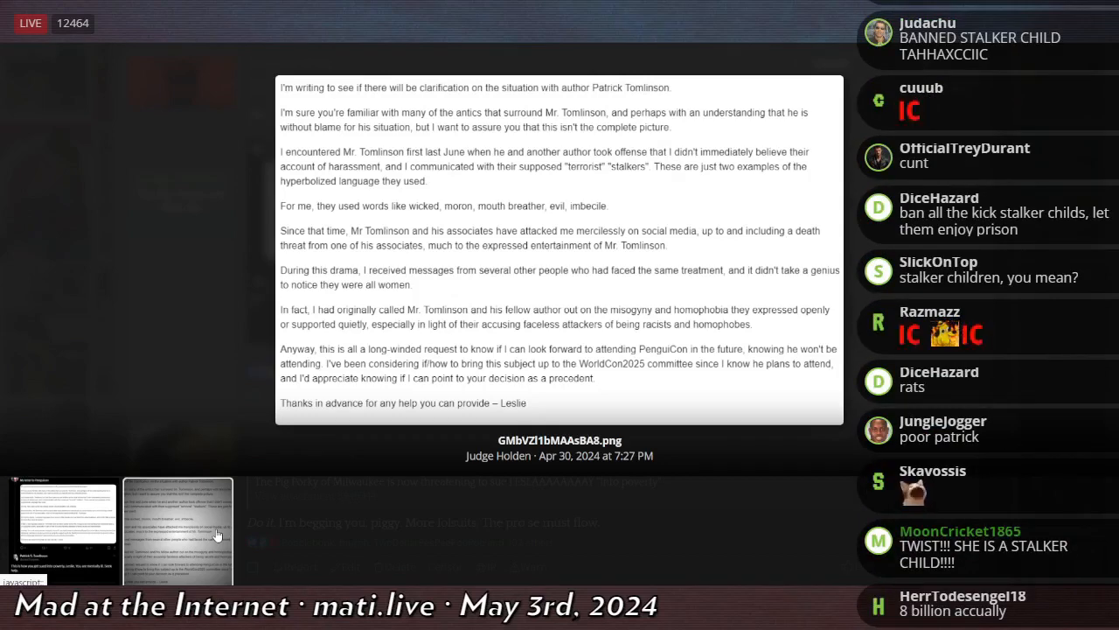
pyautogui.scroll(-3)
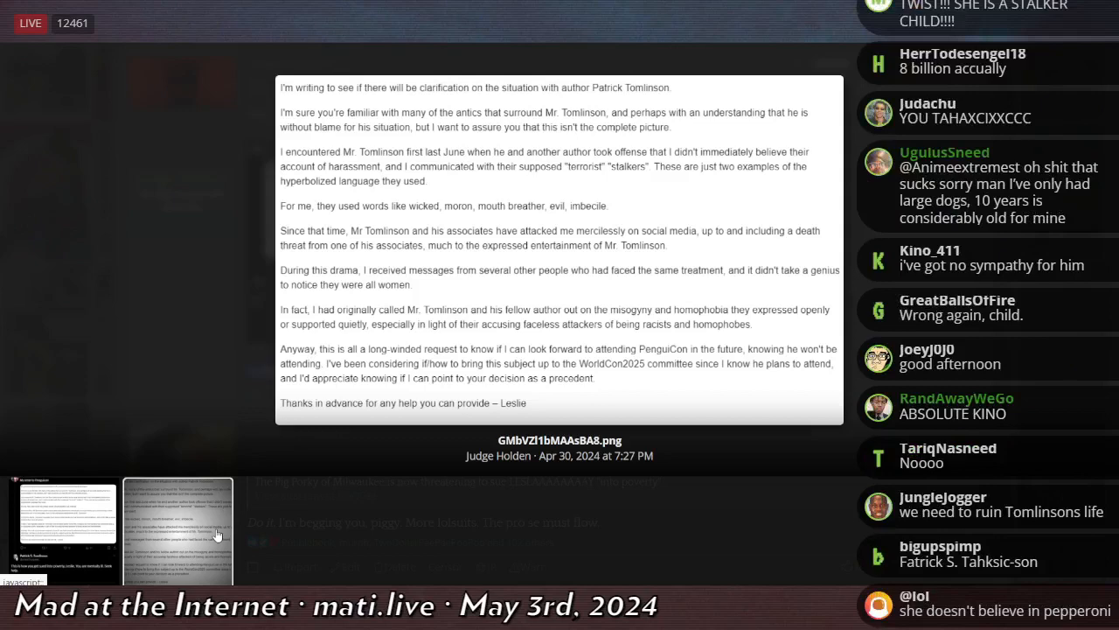
pyautogui.scroll(-3)
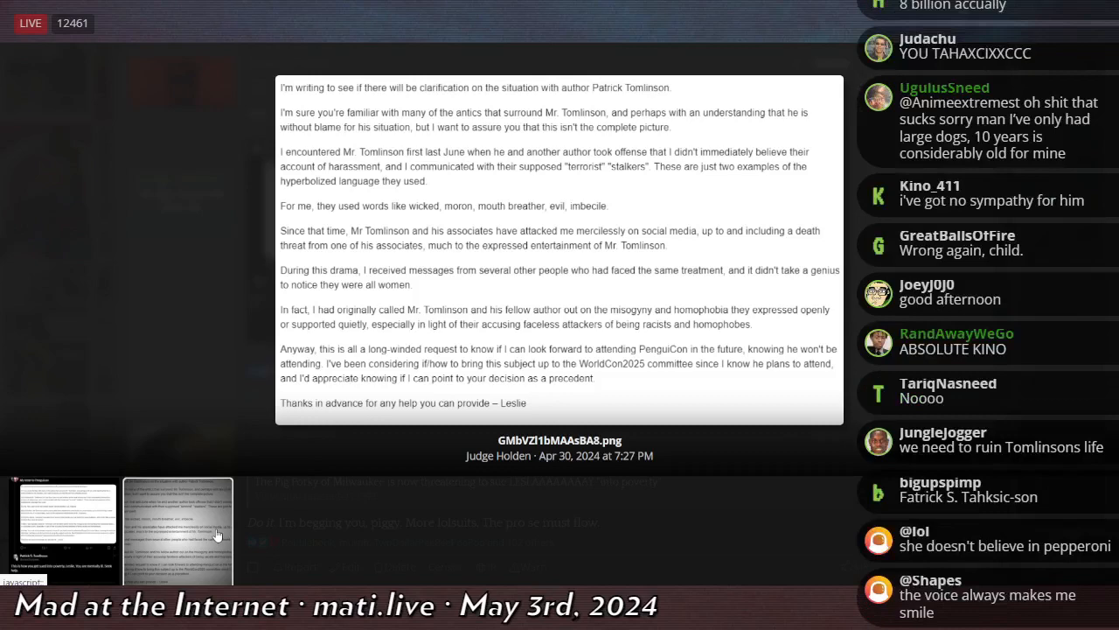
pyautogui.scroll(-3)
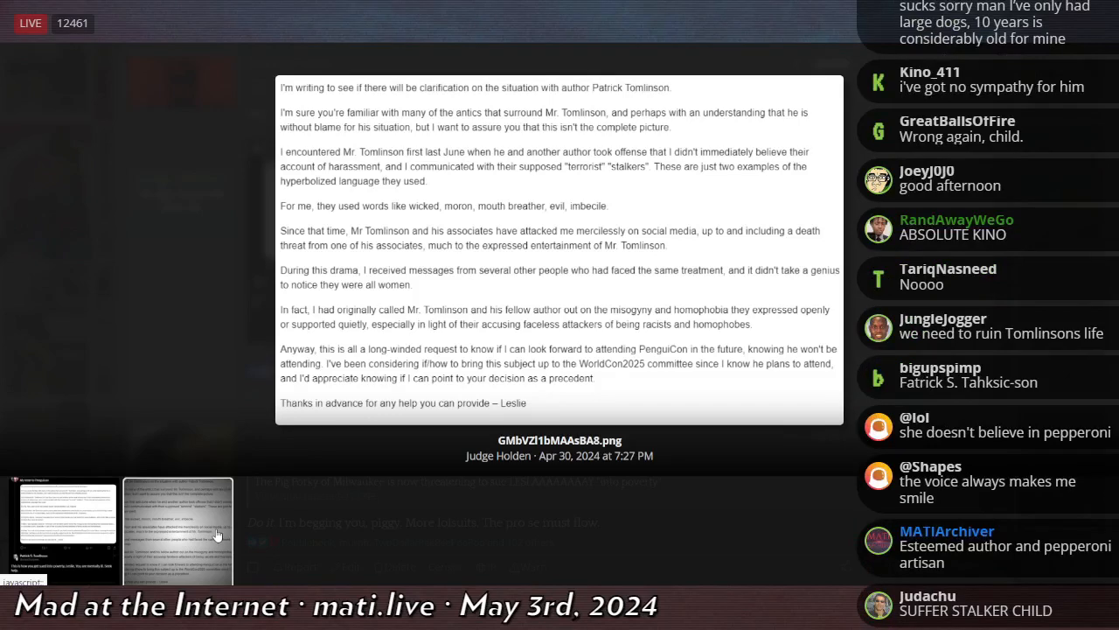
pyautogui.scroll(-3)
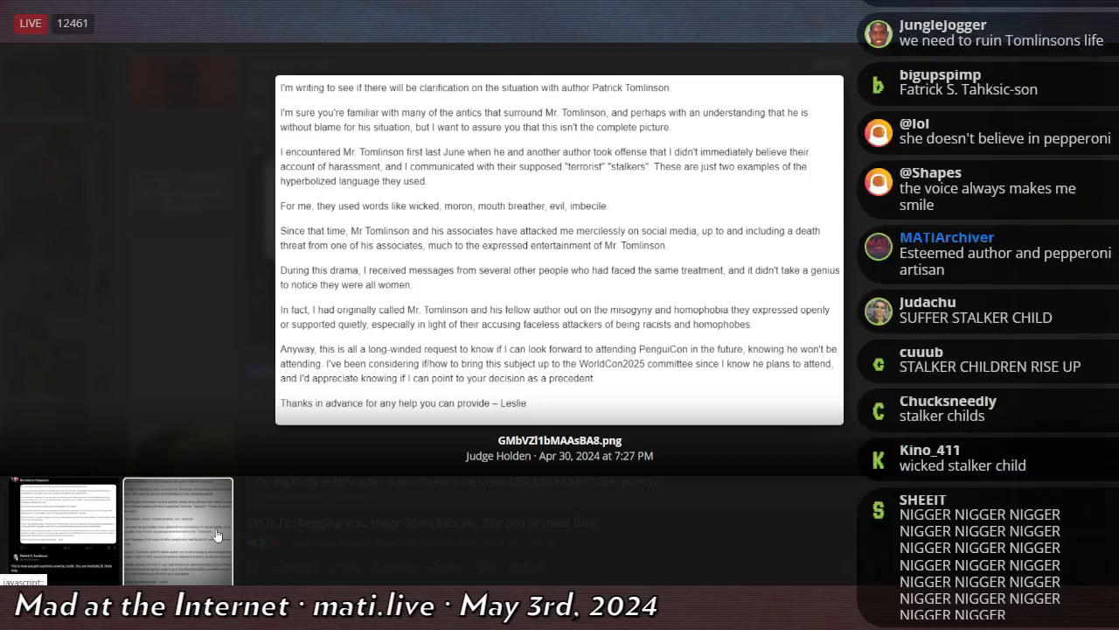
pyautogui.scroll(-3)
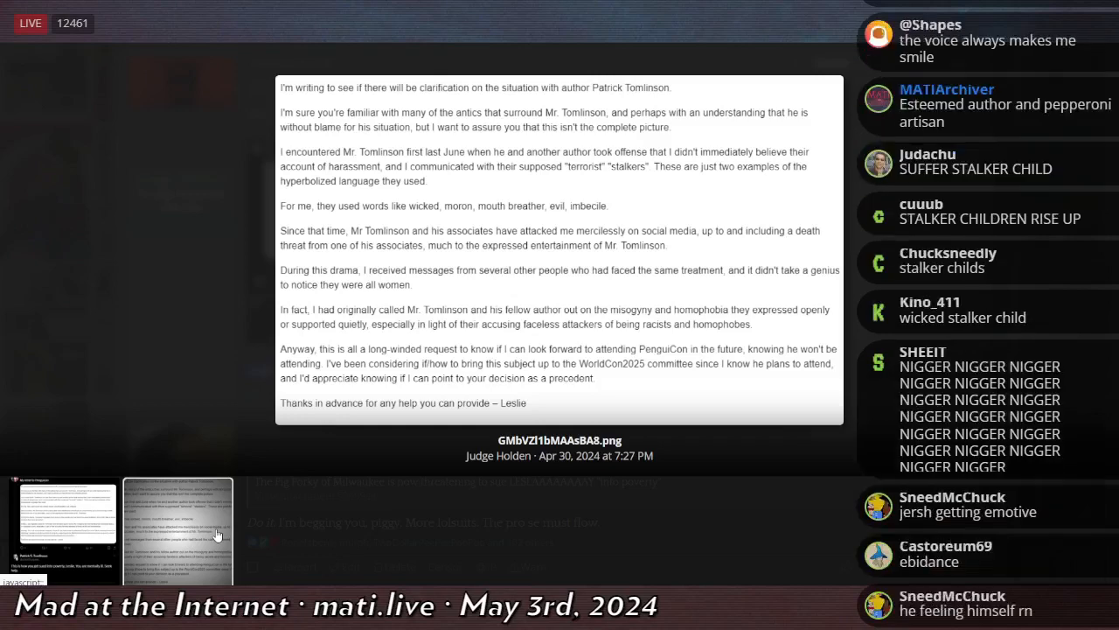
pyautogui.scroll(-3)
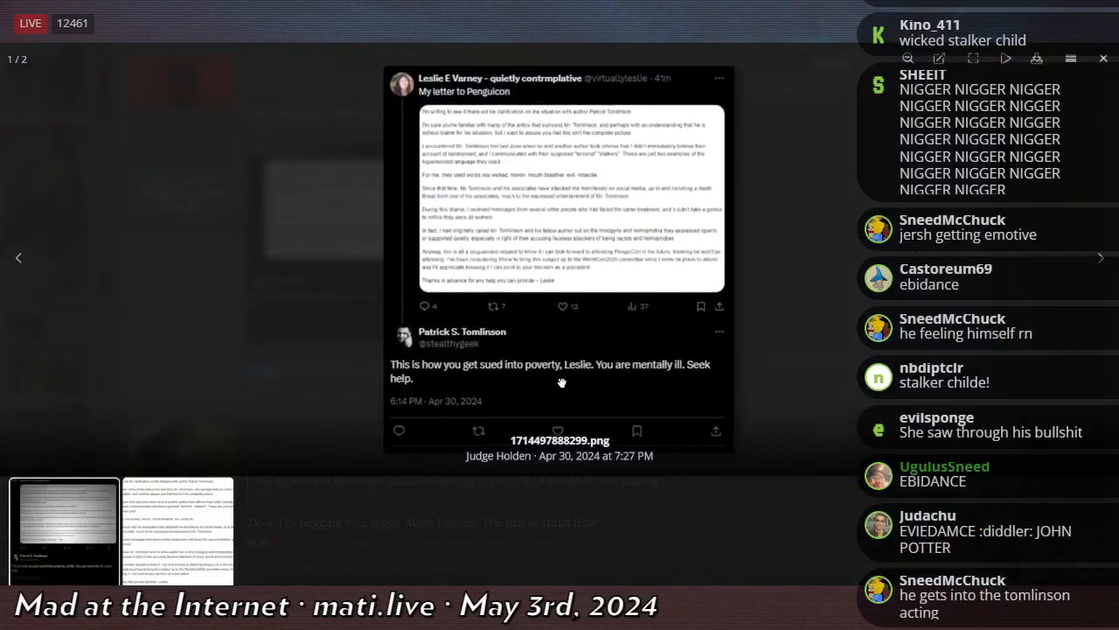
pyautogui.scroll(-3)
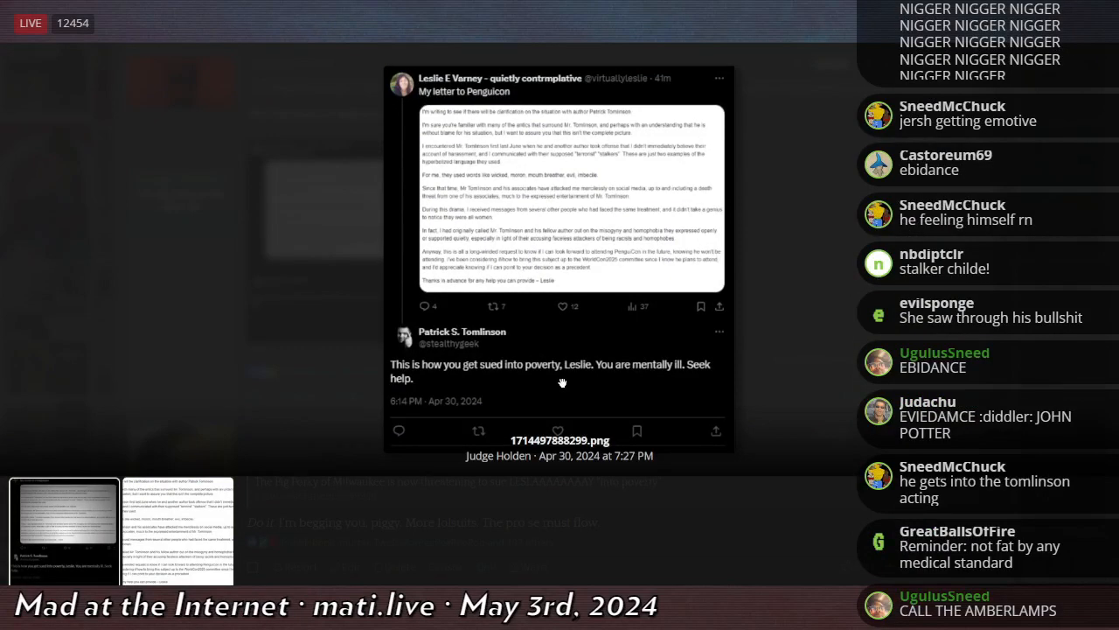
pyautogui.scroll(-3)
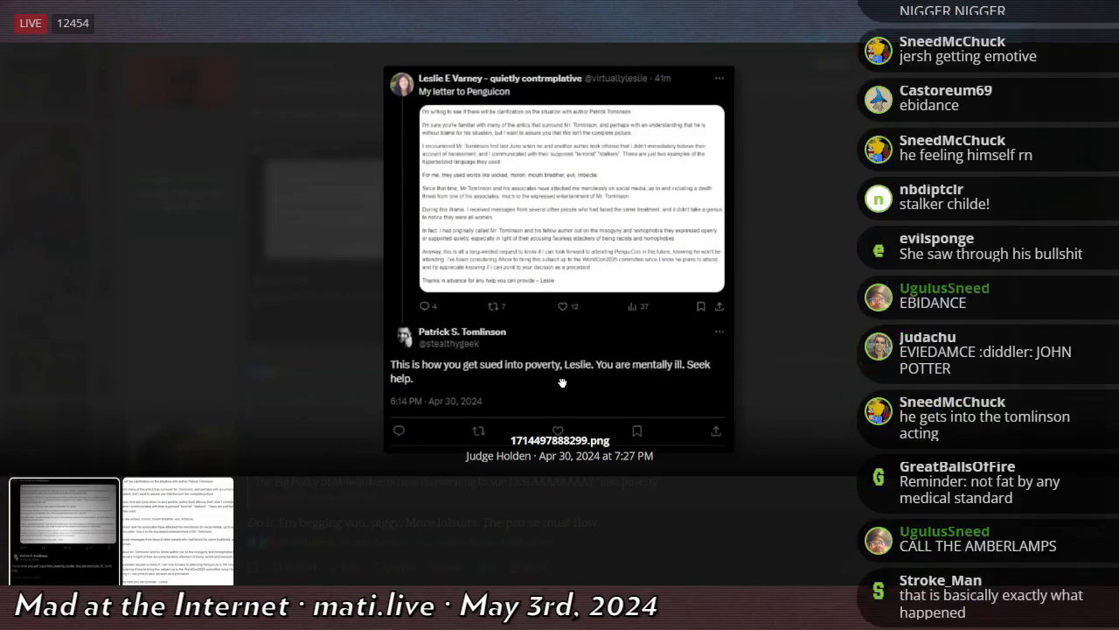
pyautogui.scroll(-3)
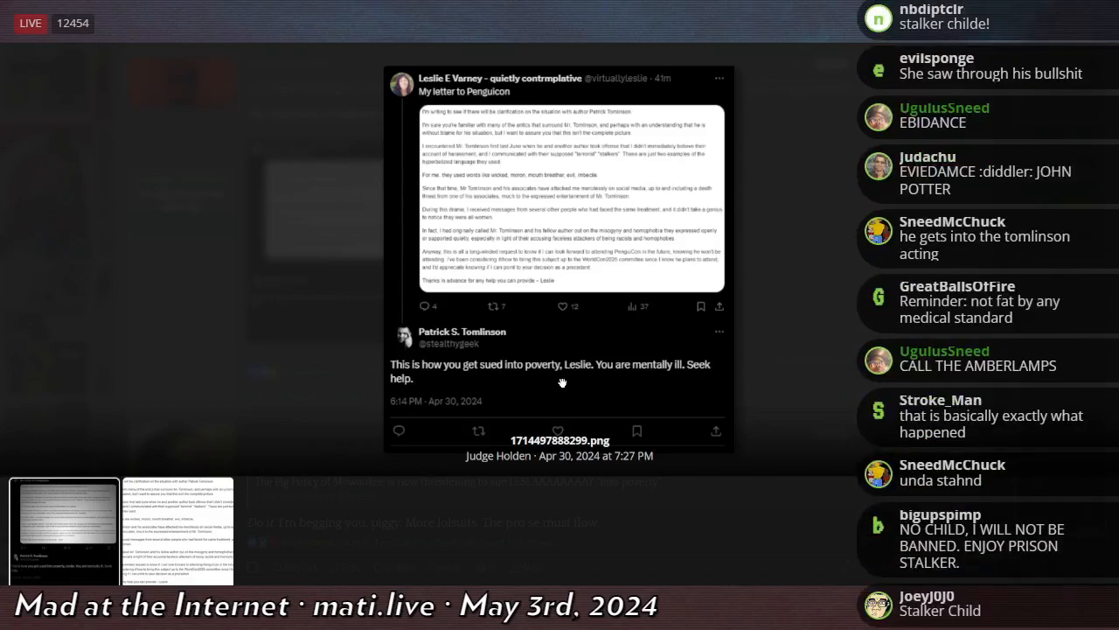
pyautogui.scroll(-3)
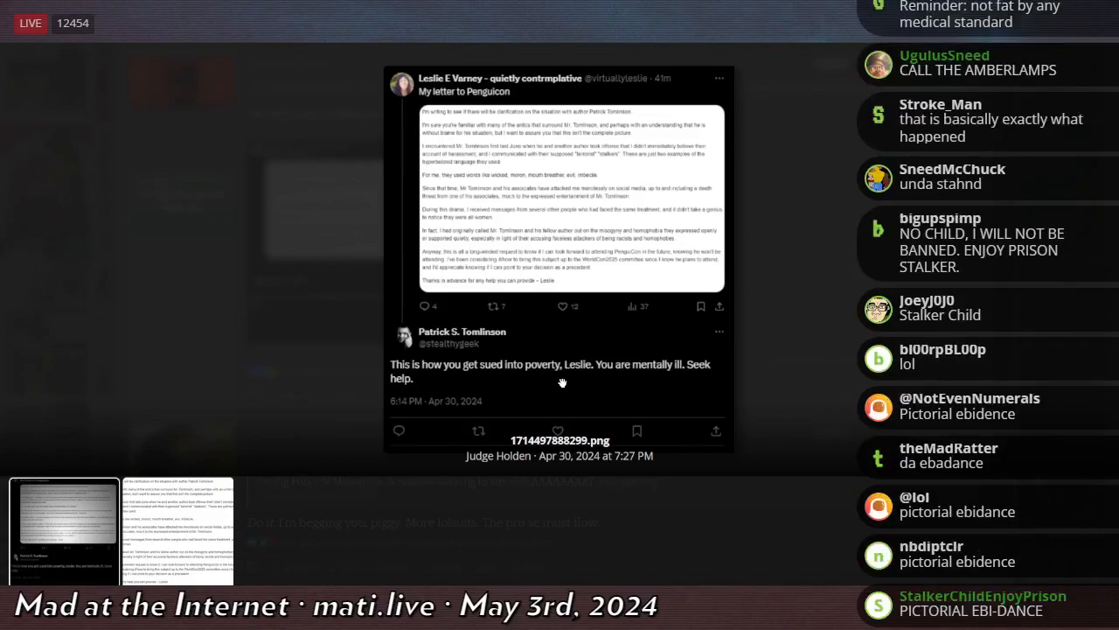
pyautogui.scroll(-3)
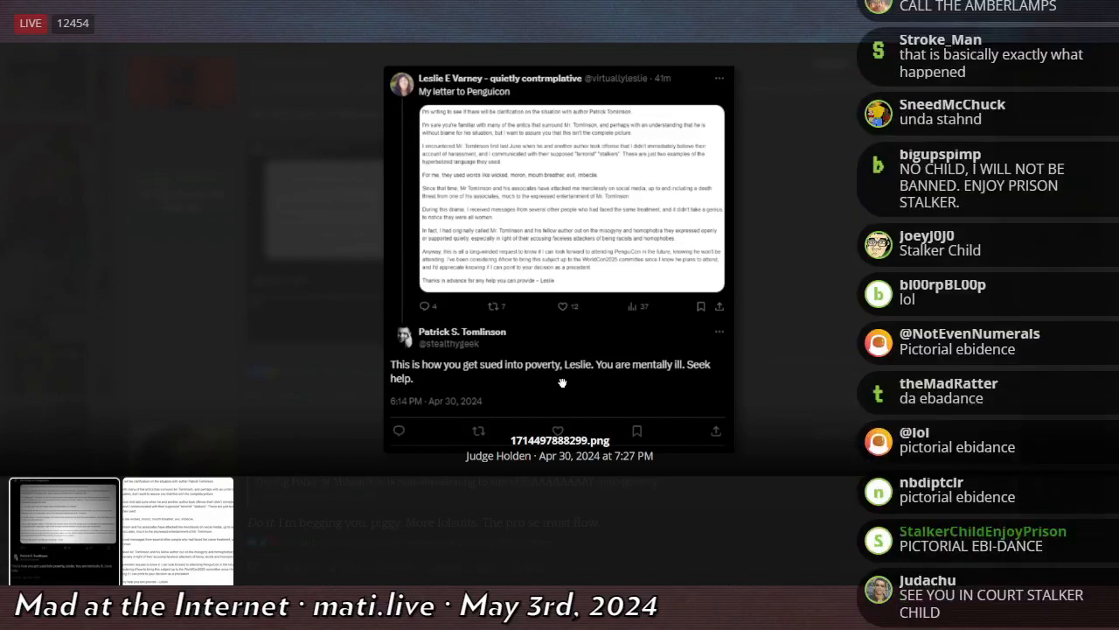
pyautogui.scroll(3)
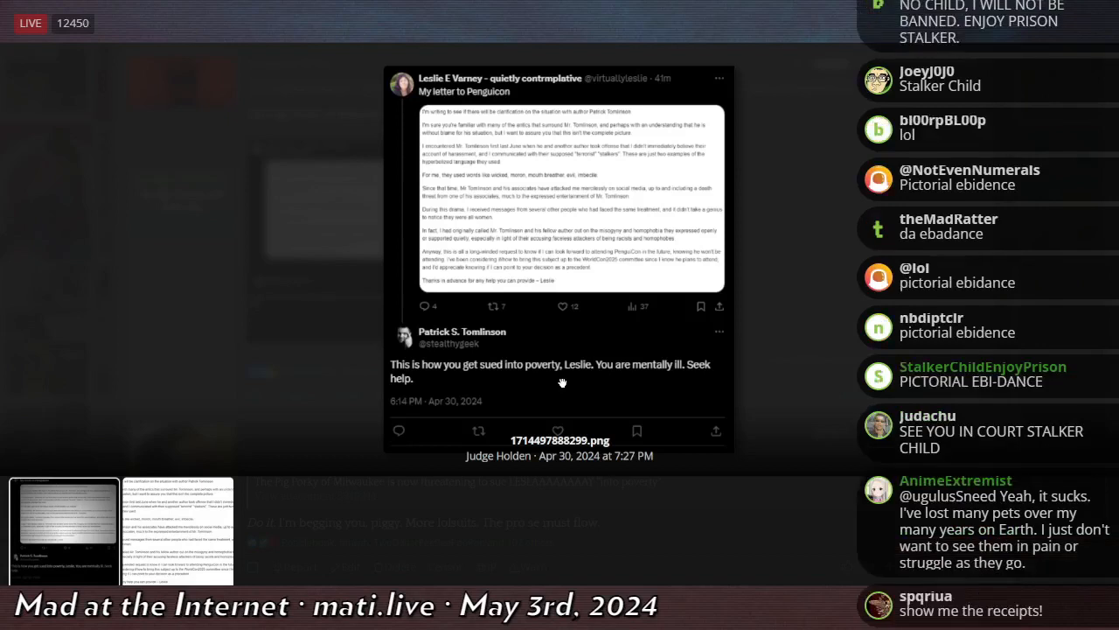
pyautogui.scroll(-3)
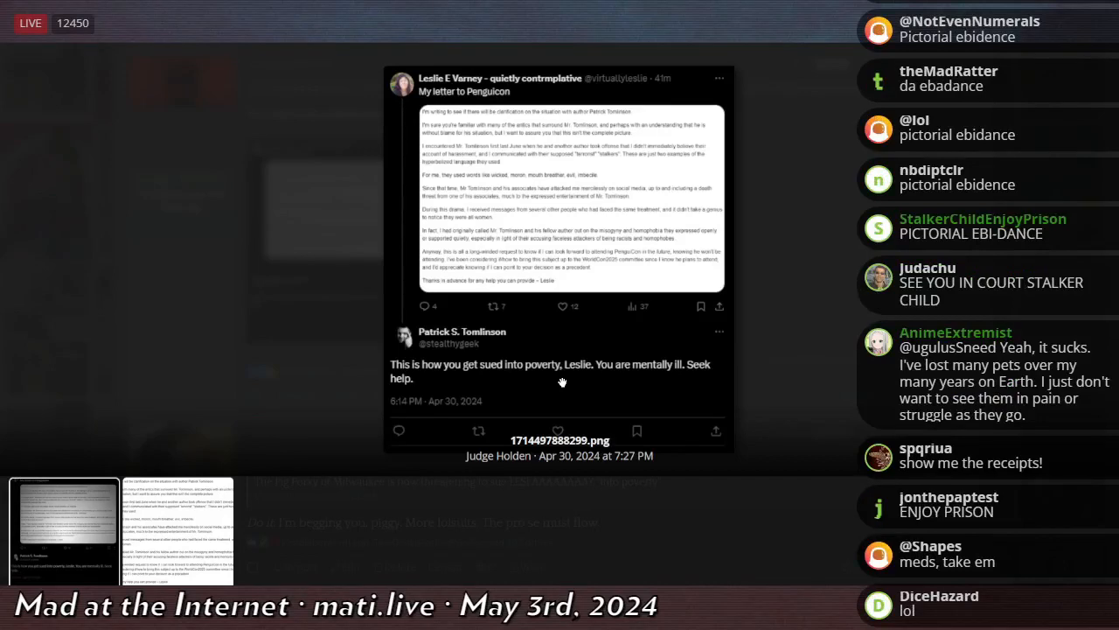
pyautogui.scroll(-3)
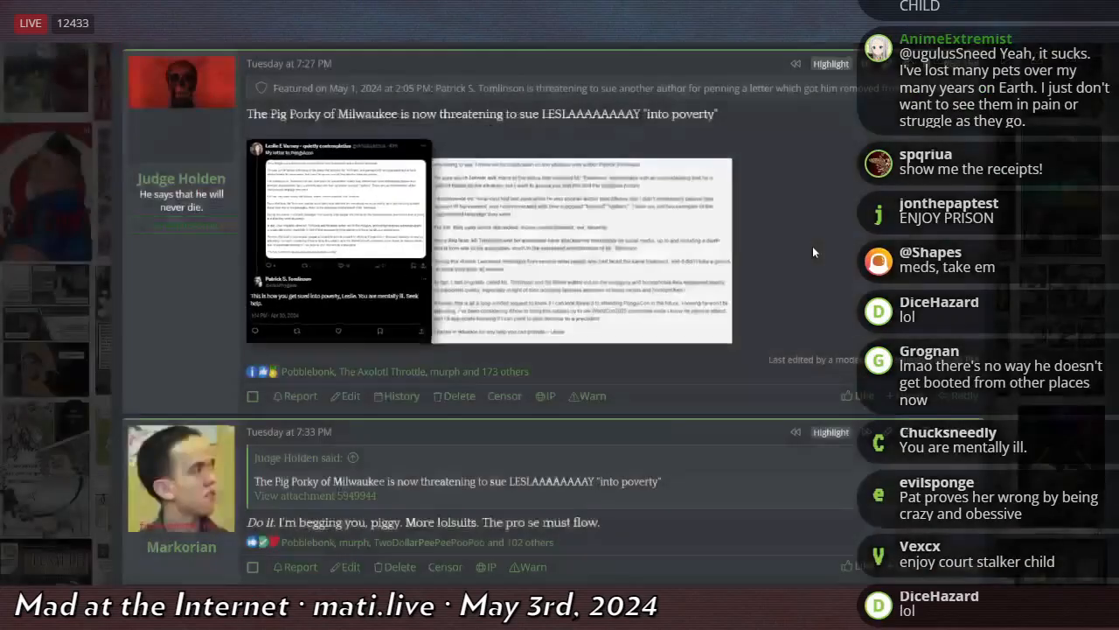
pyautogui.scroll(-3)
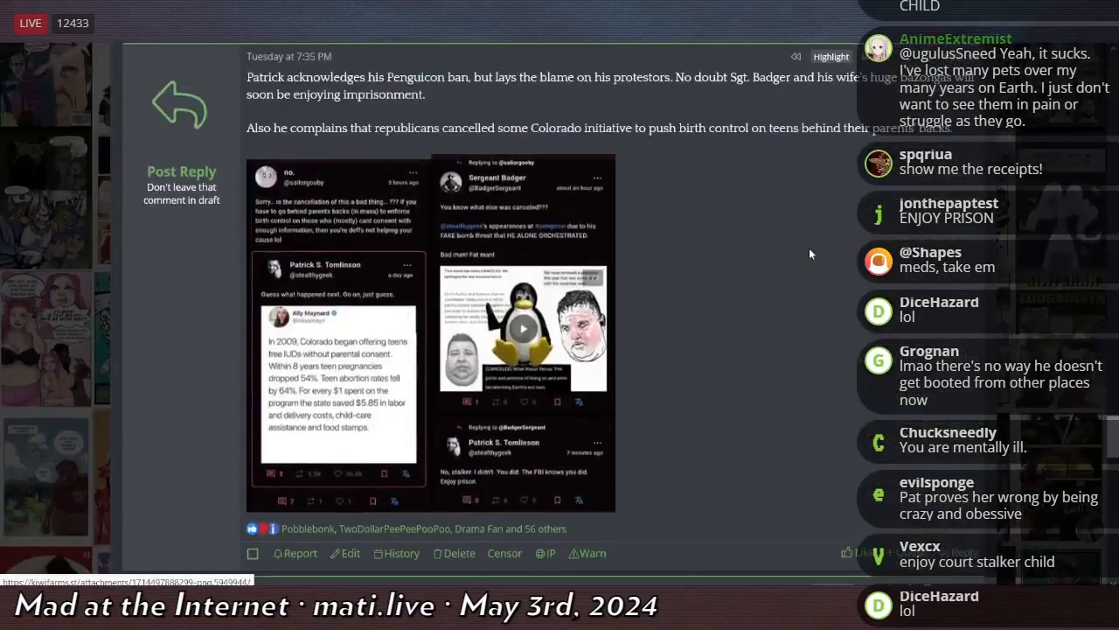
pyautogui.scroll(-3)
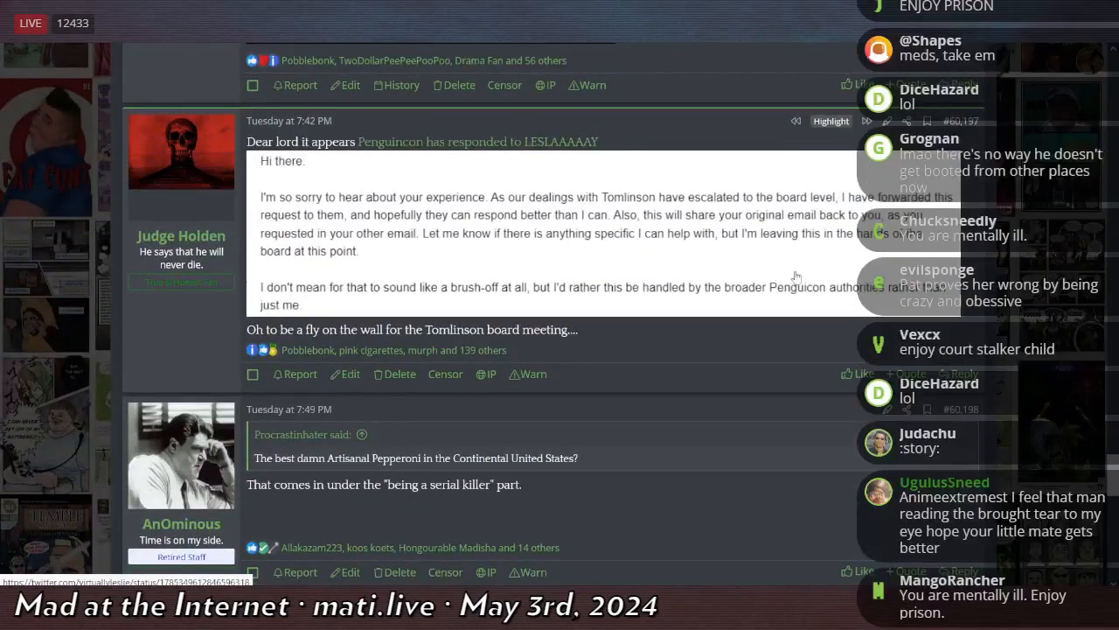
pyautogui.moveTo(733, 411)
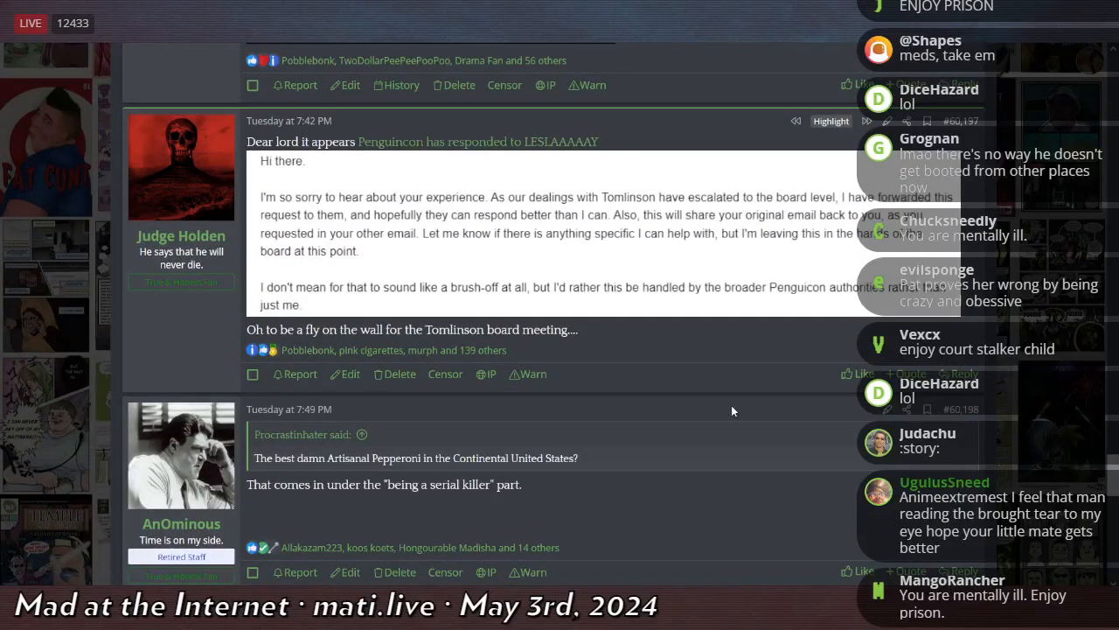
pyautogui.scroll(-3)
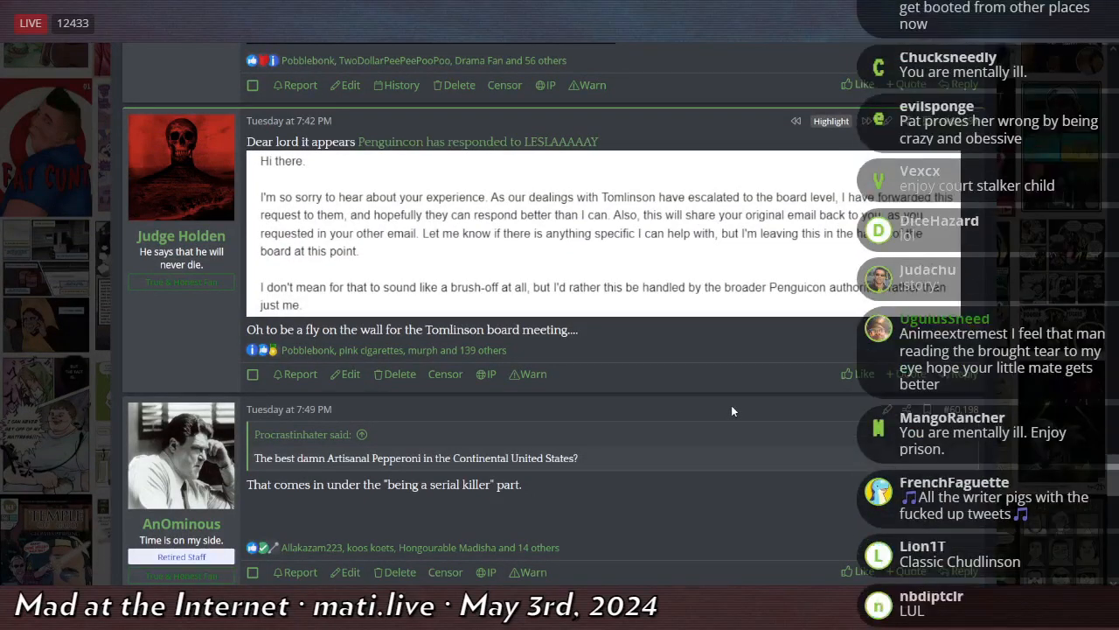
pyautogui.scroll(-3)
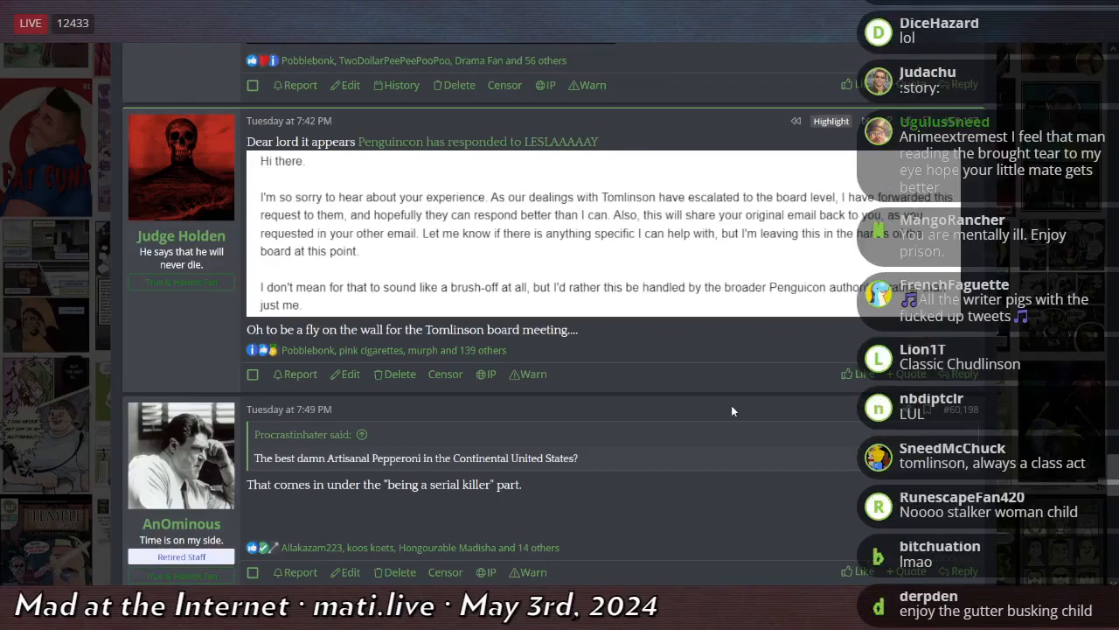
pyautogui.scroll(-3)
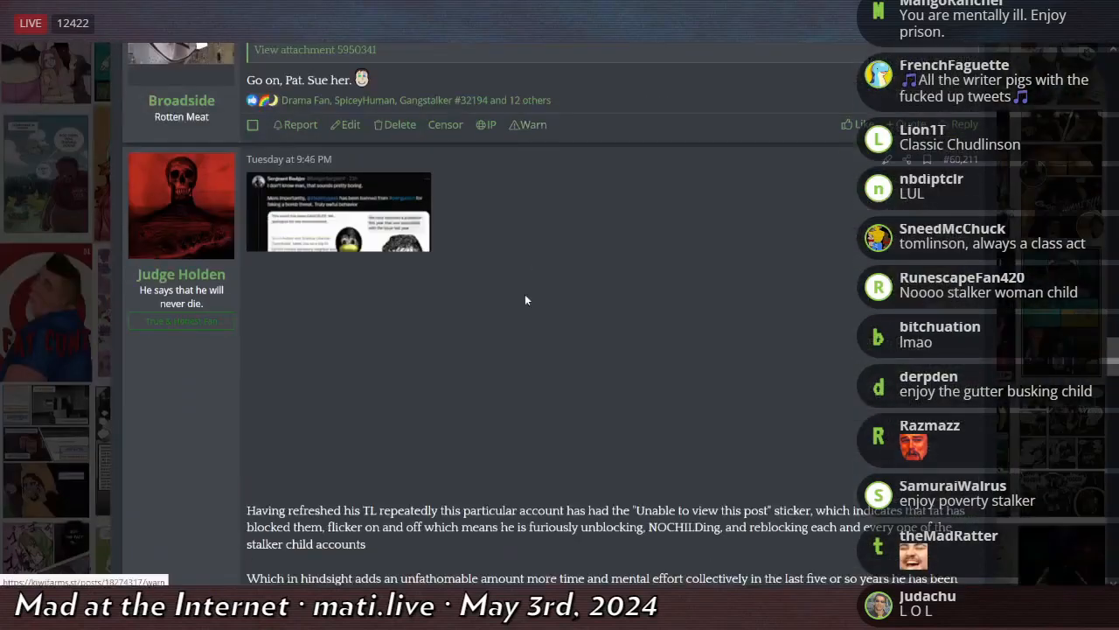
pyautogui.scroll(-3)
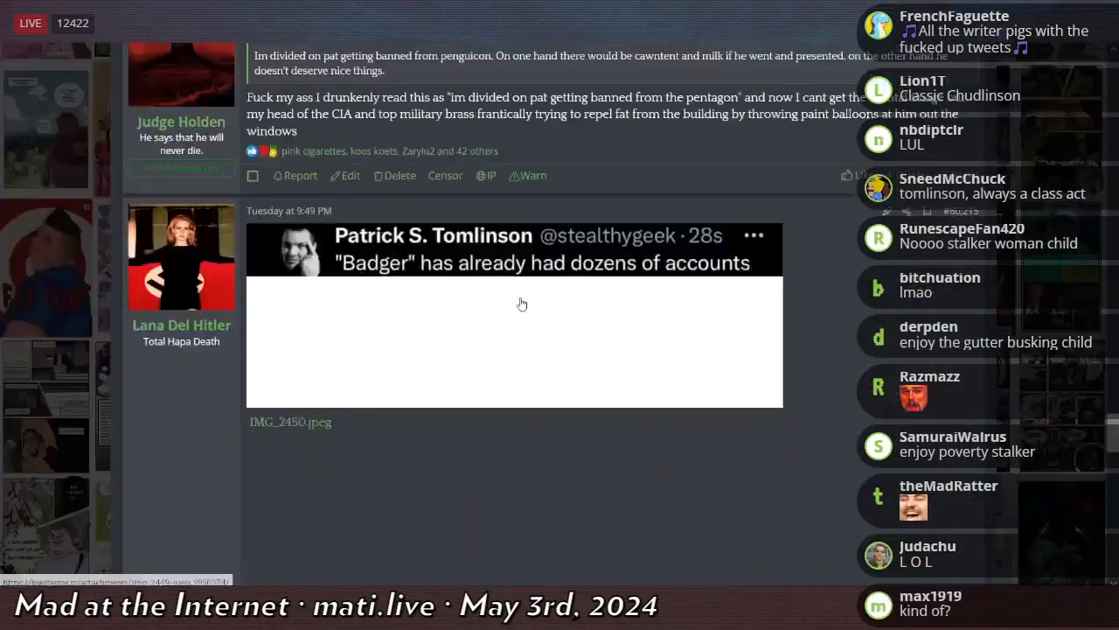
pyautogui.scroll(-3)
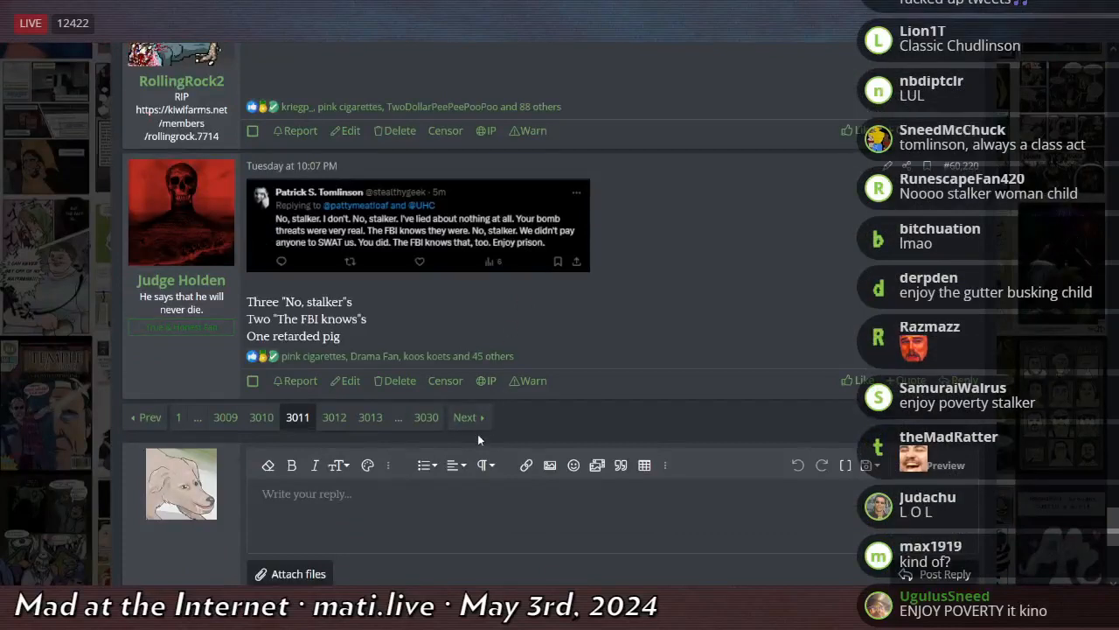
pyautogui.moveTo(504, 341)
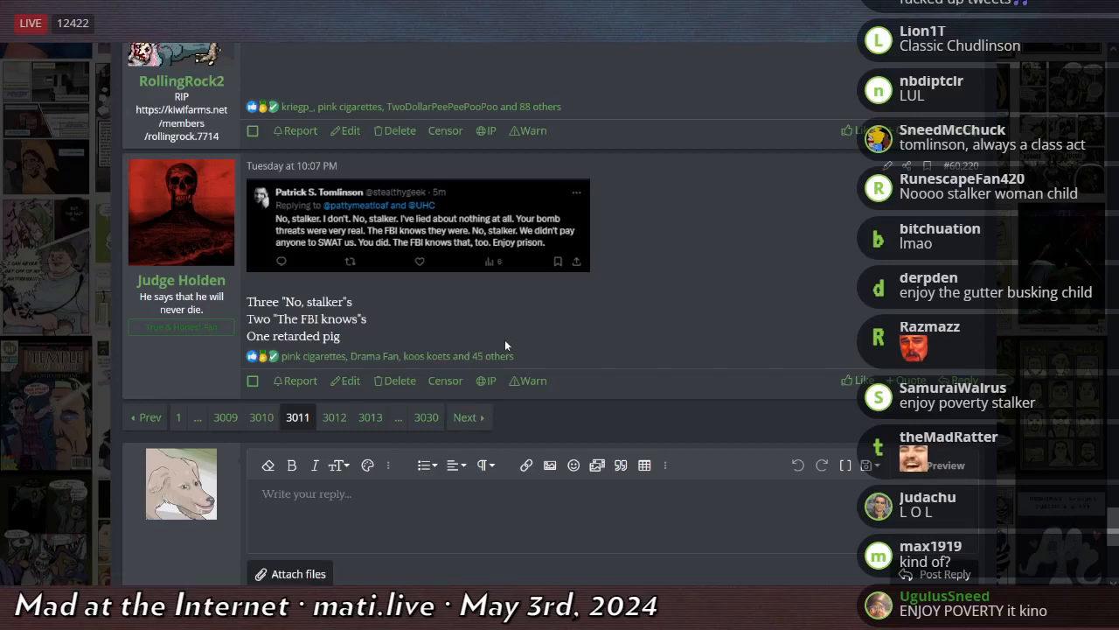
pyautogui.scroll(-3)
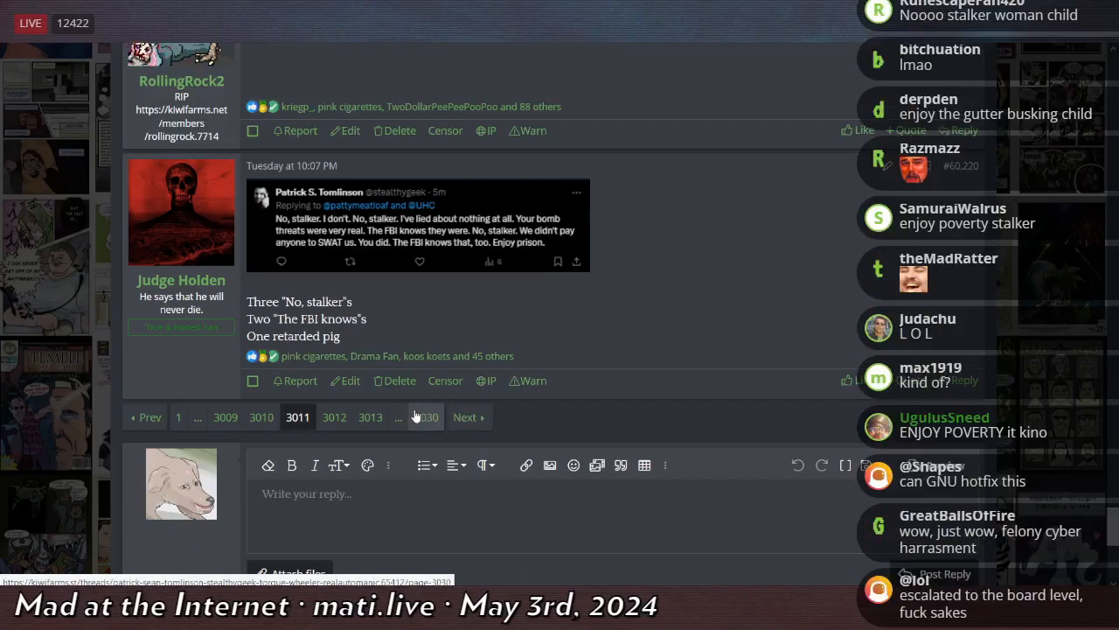
# Step: Go to page 3012 of the thread and read down its first posts
pyautogui.click(334, 417)
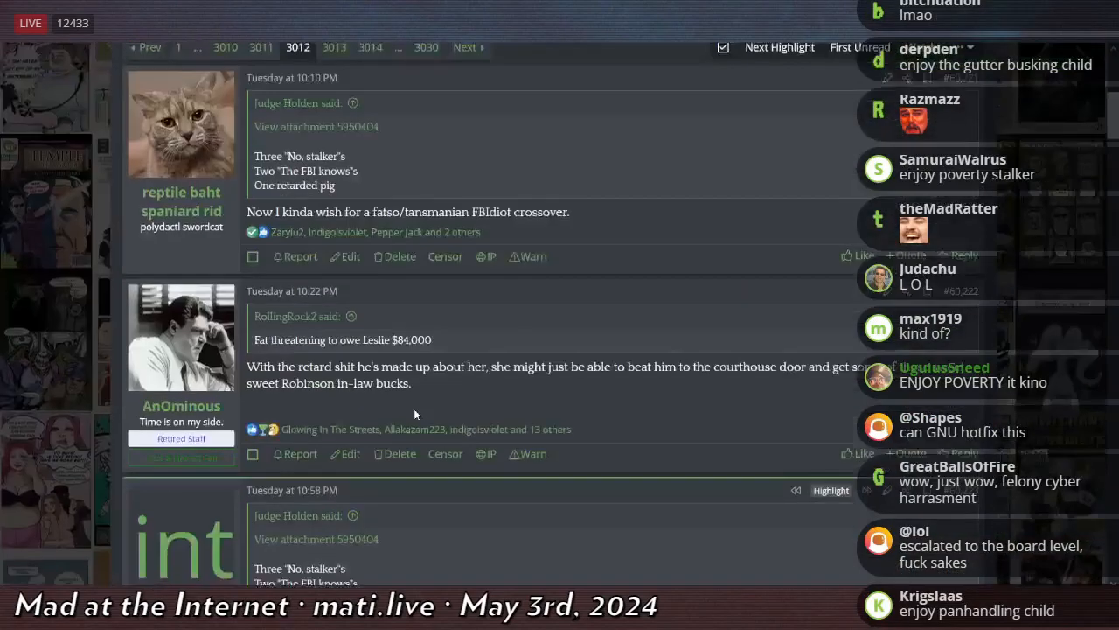
pyautogui.scroll(-3)
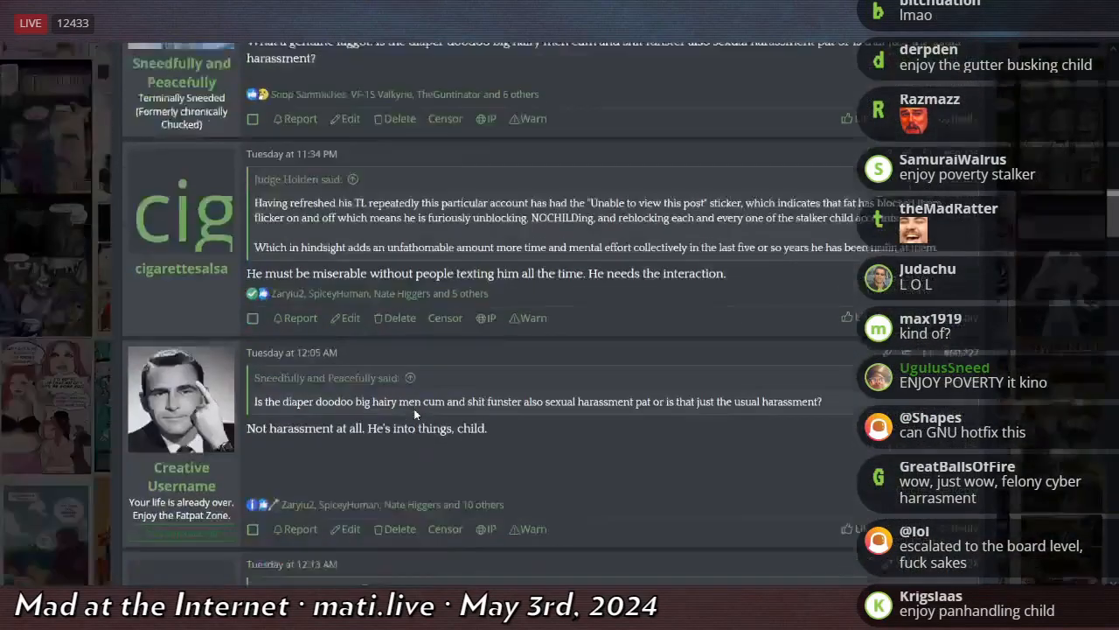
pyautogui.scroll(-3)
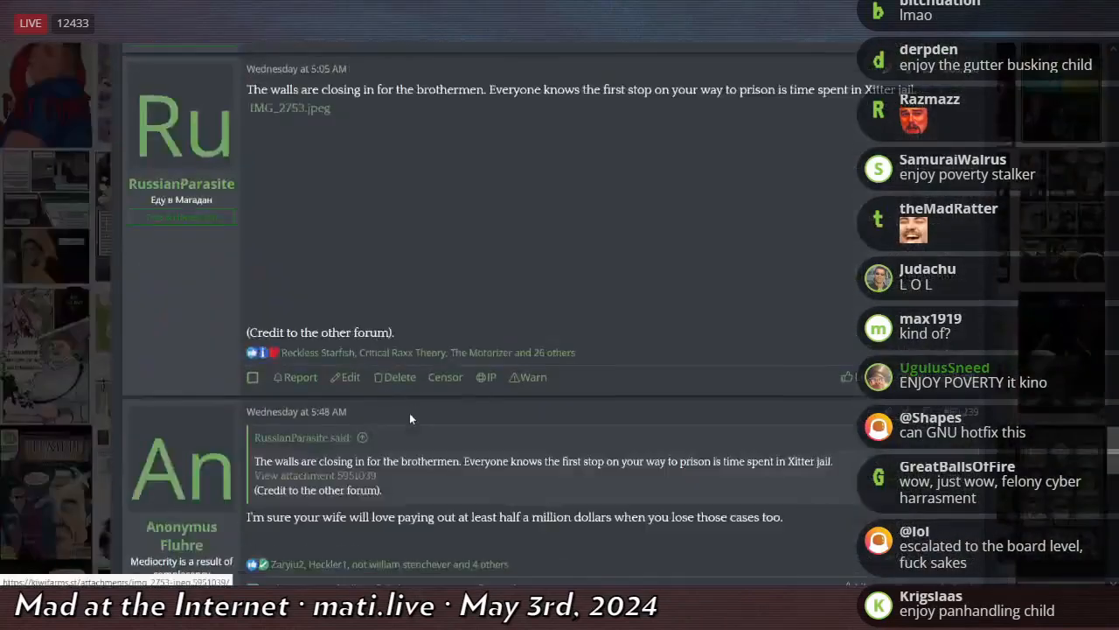
pyautogui.scroll(-3)
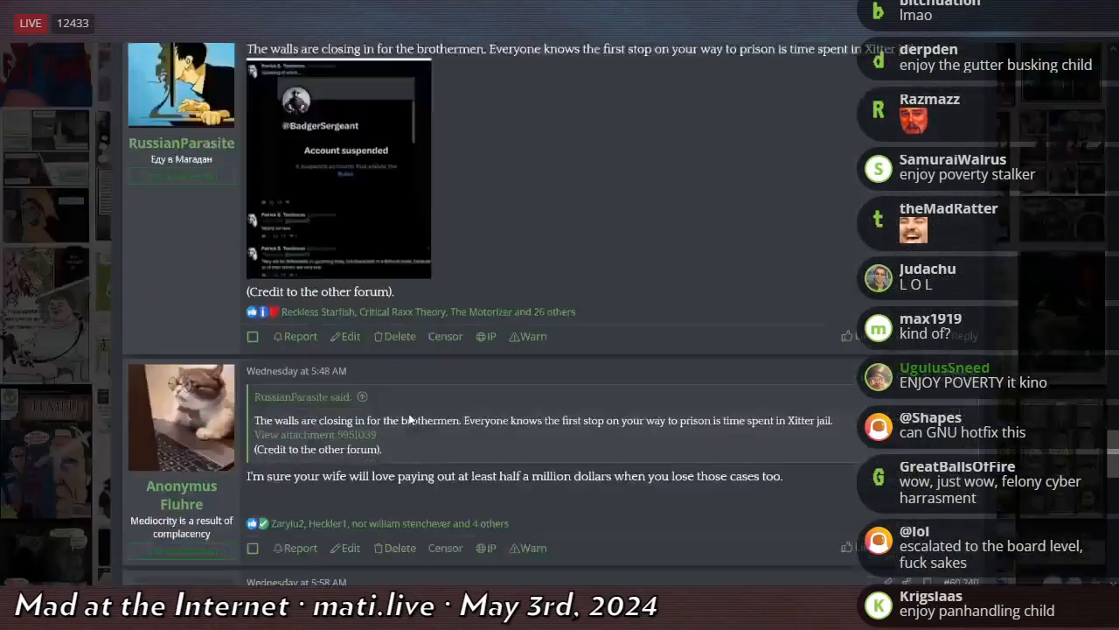
pyautogui.scroll(-3)
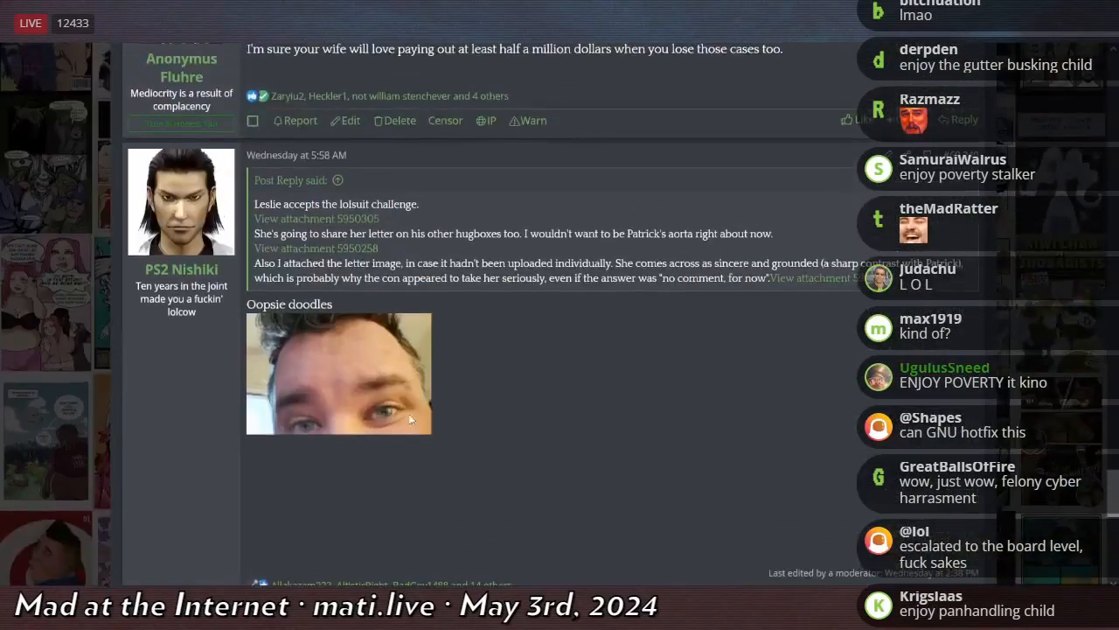
pyautogui.scroll(-3)
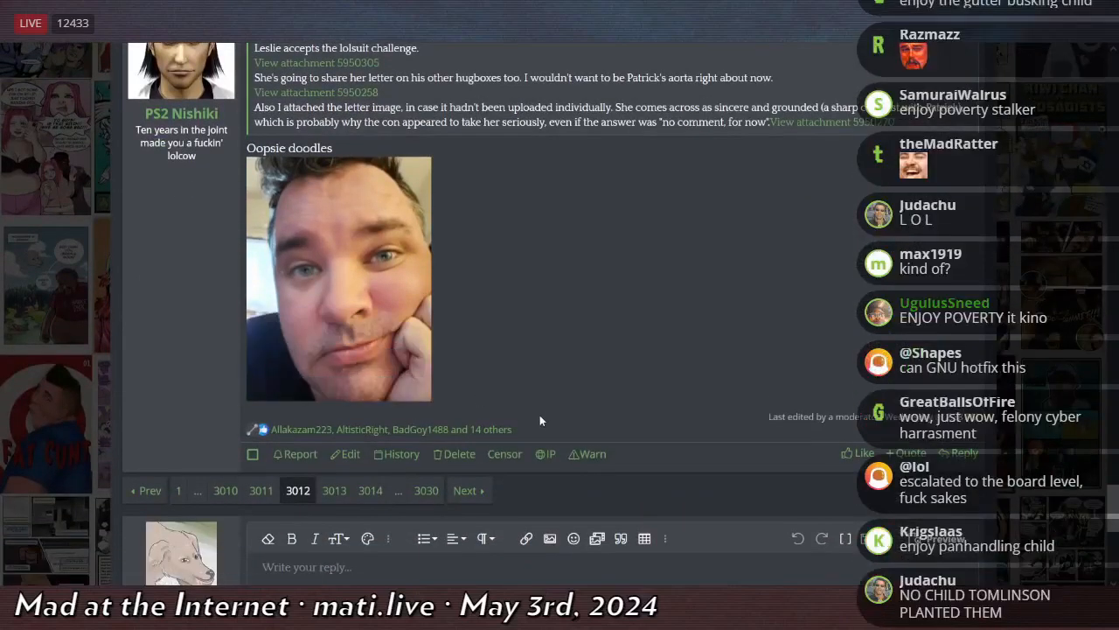
pyautogui.scroll(-3)
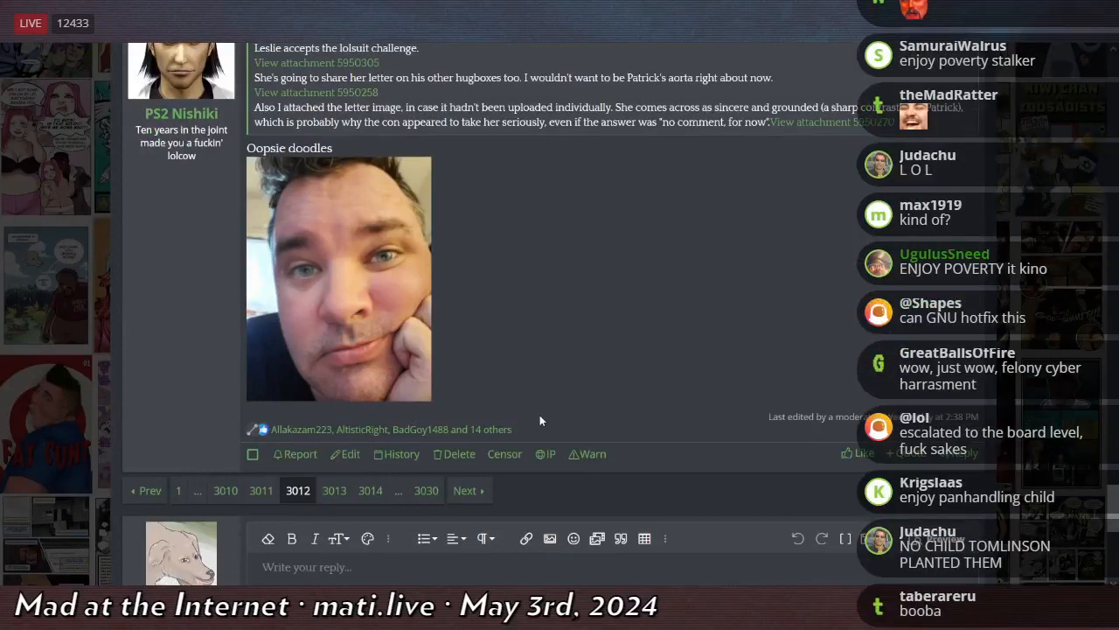
pyautogui.scroll(-3)
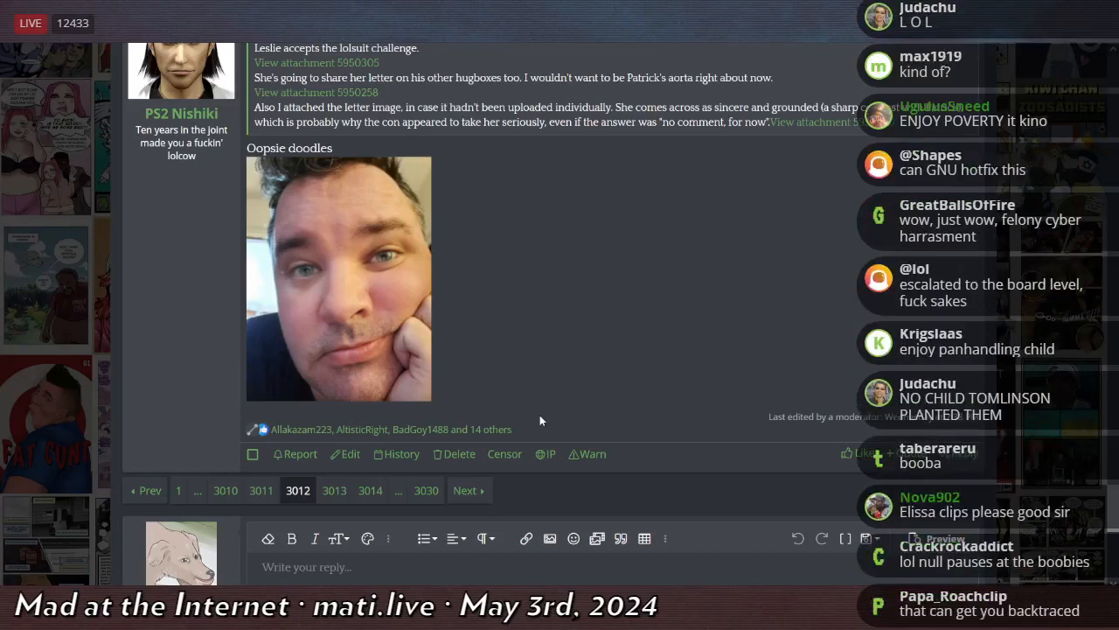
pyautogui.scroll(-3)
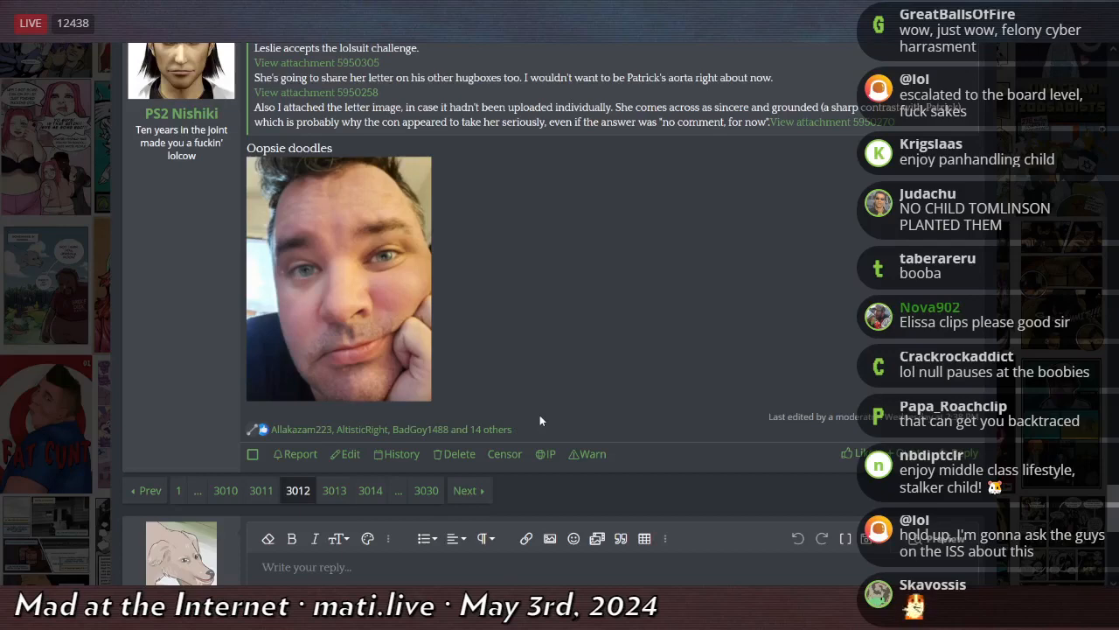
# Step: Read further down page 3012 to the post with the close-up selfie photo
pyautogui.scroll(-3)
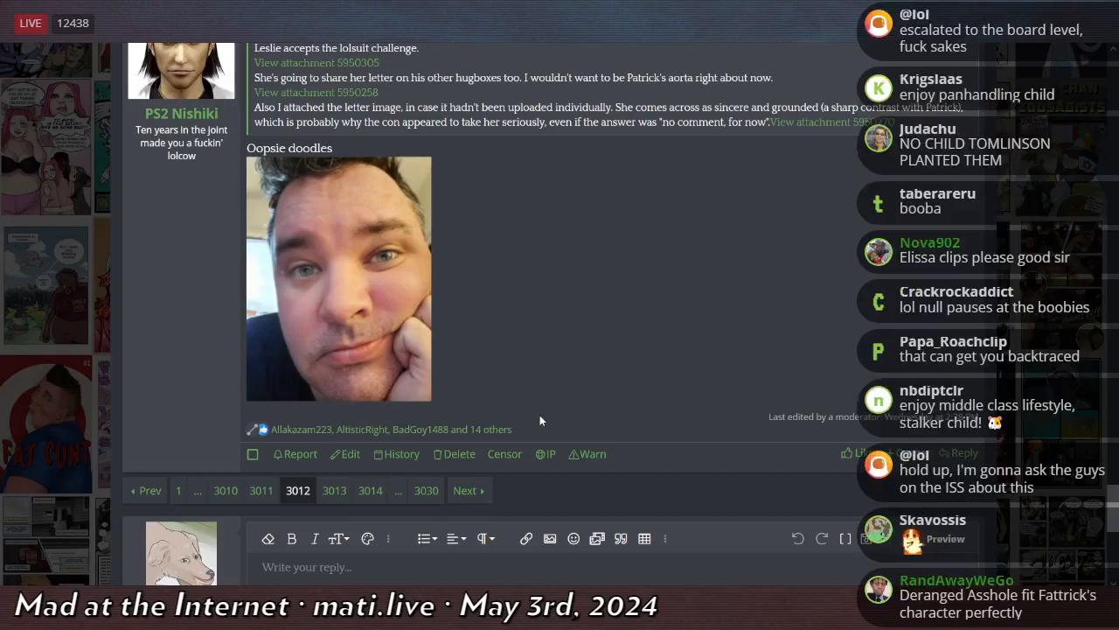
pyautogui.scroll(-3)
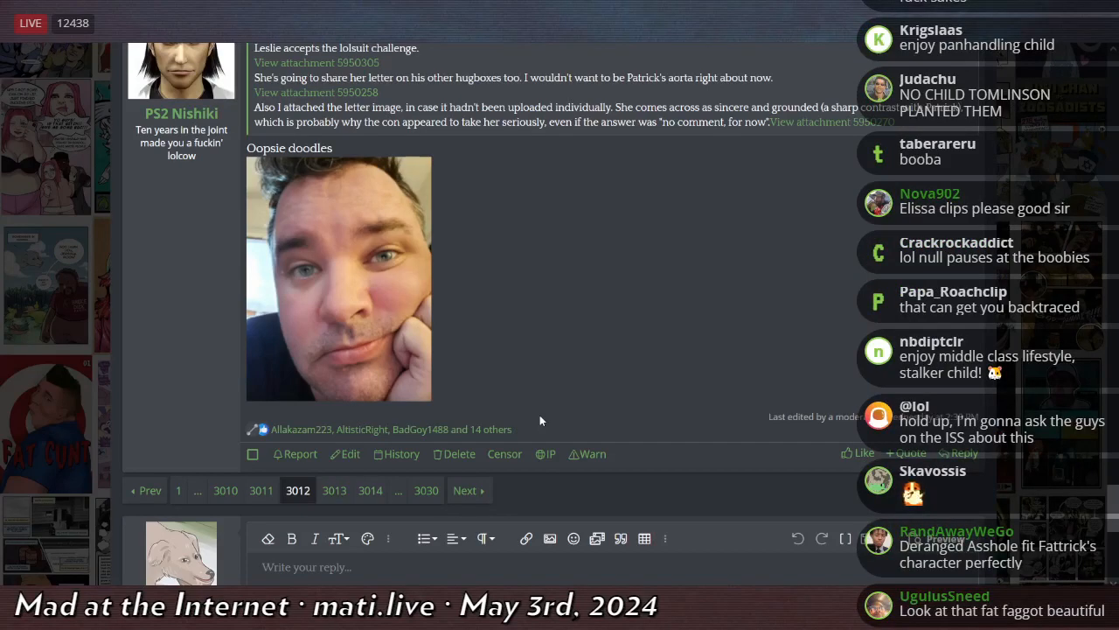
pyautogui.scroll(-3)
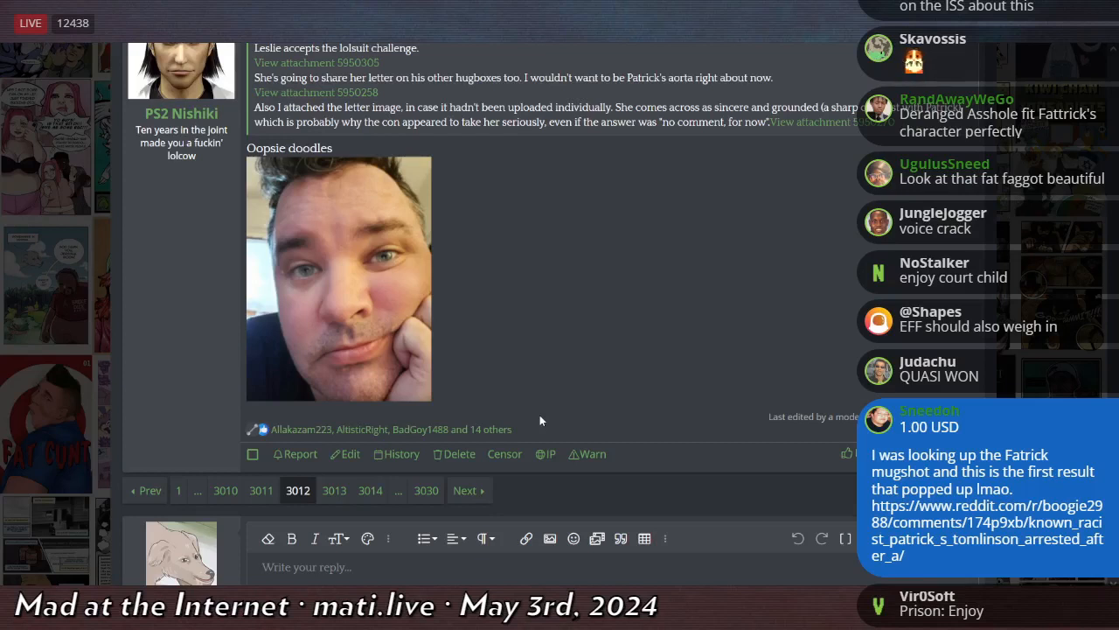
pyautogui.scroll(-3)
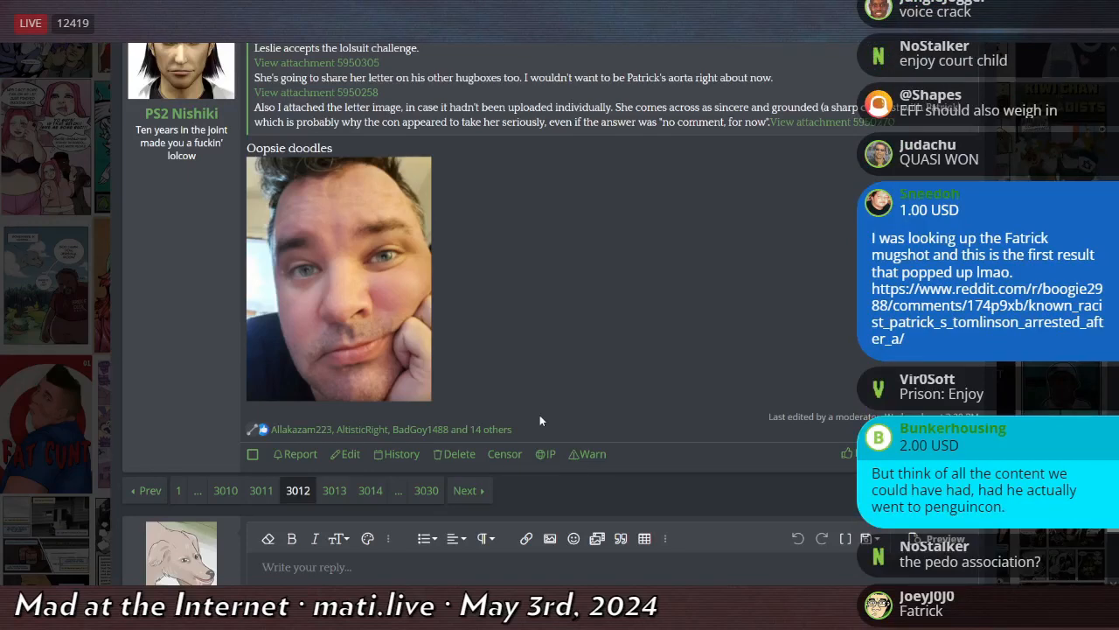
pyautogui.scroll(-3)
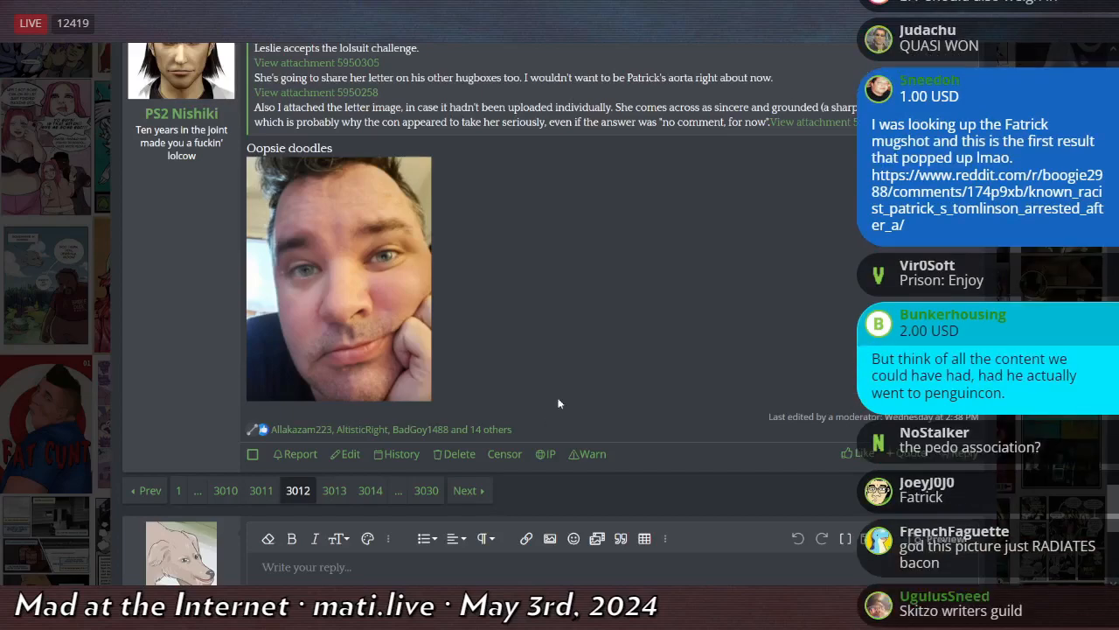
pyautogui.scroll(-3)
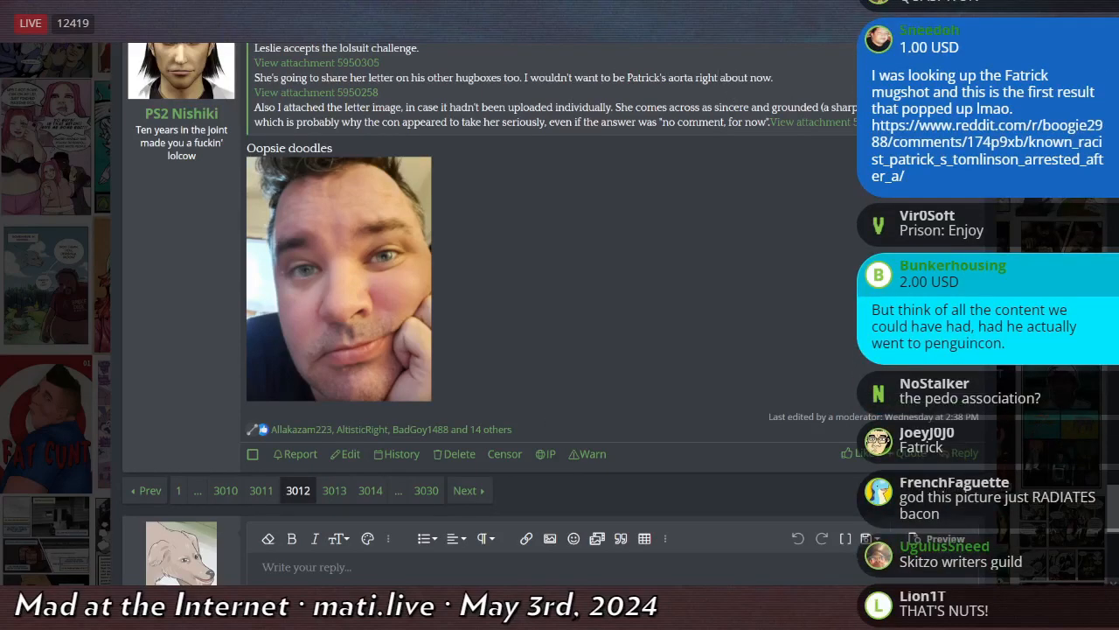